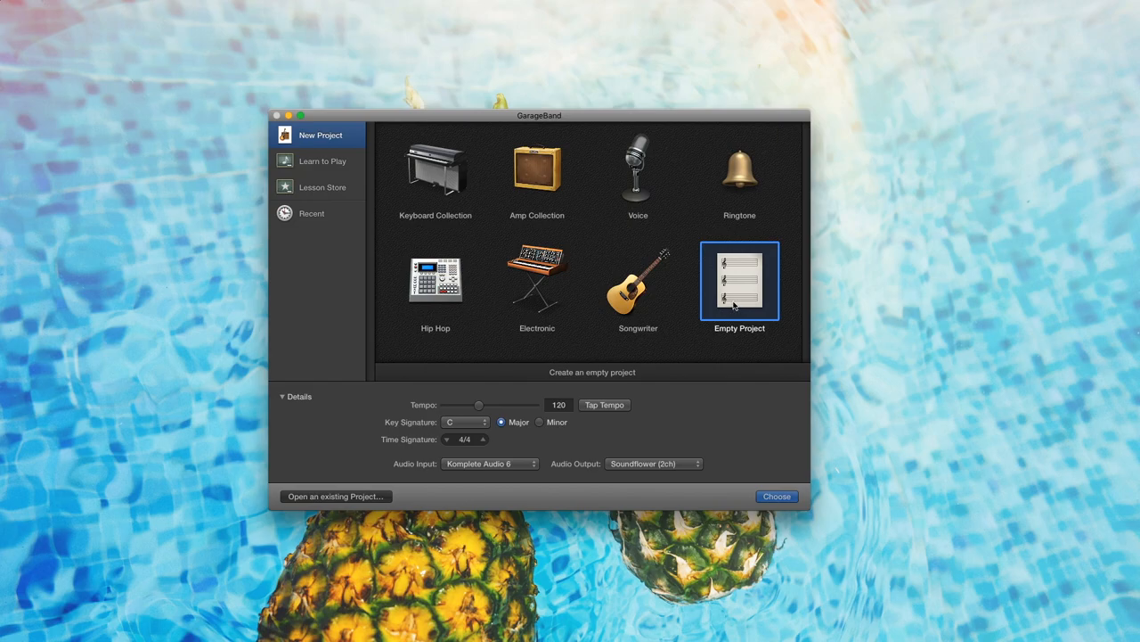
mouse_move(738, 299)
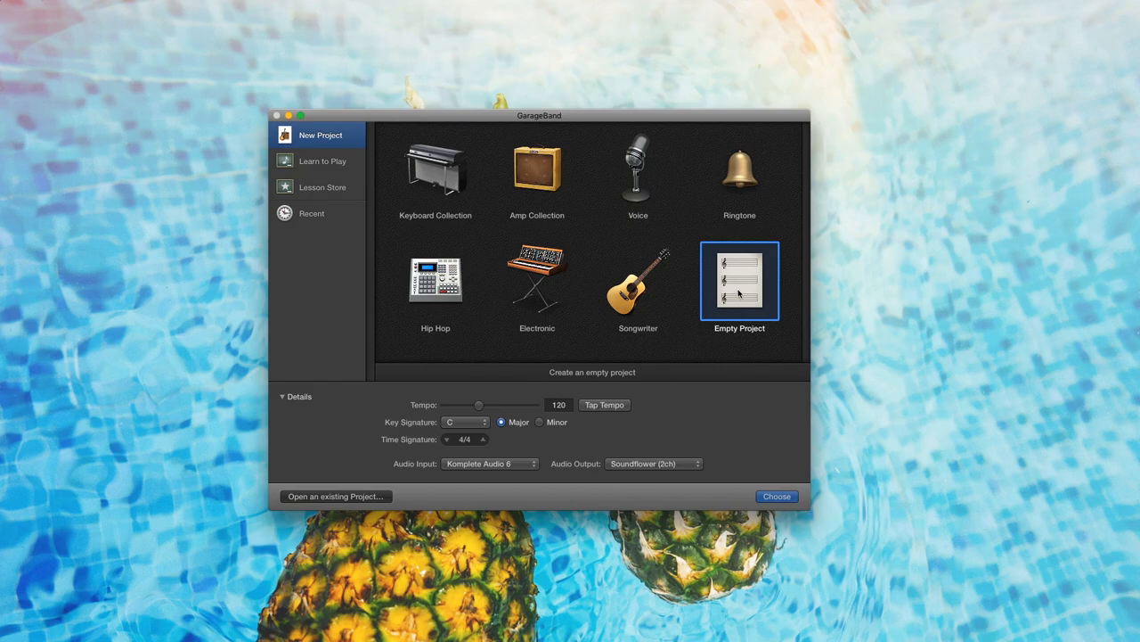
mouse_move(739, 282)
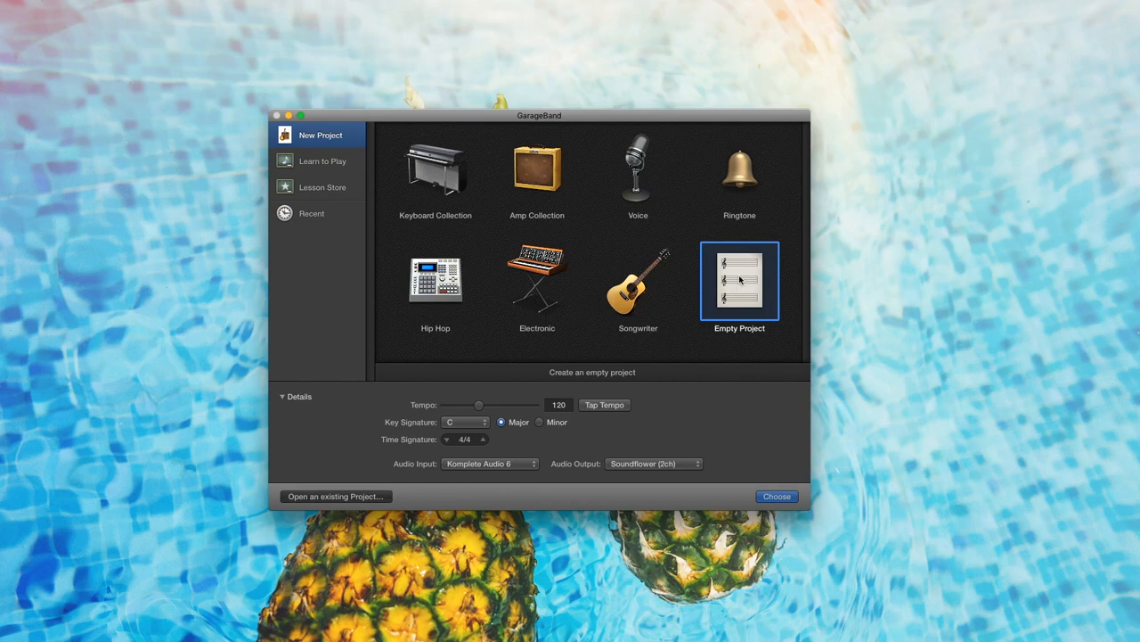
mouse_move(739, 276)
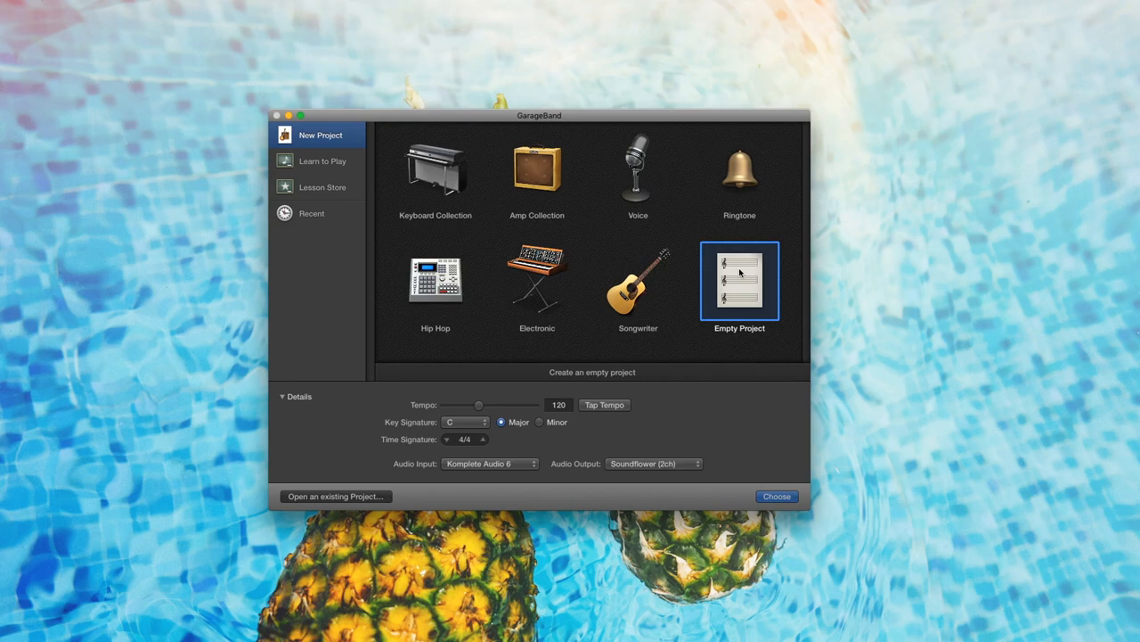
Create the new Empty Project from the project chooser.
click(777, 496)
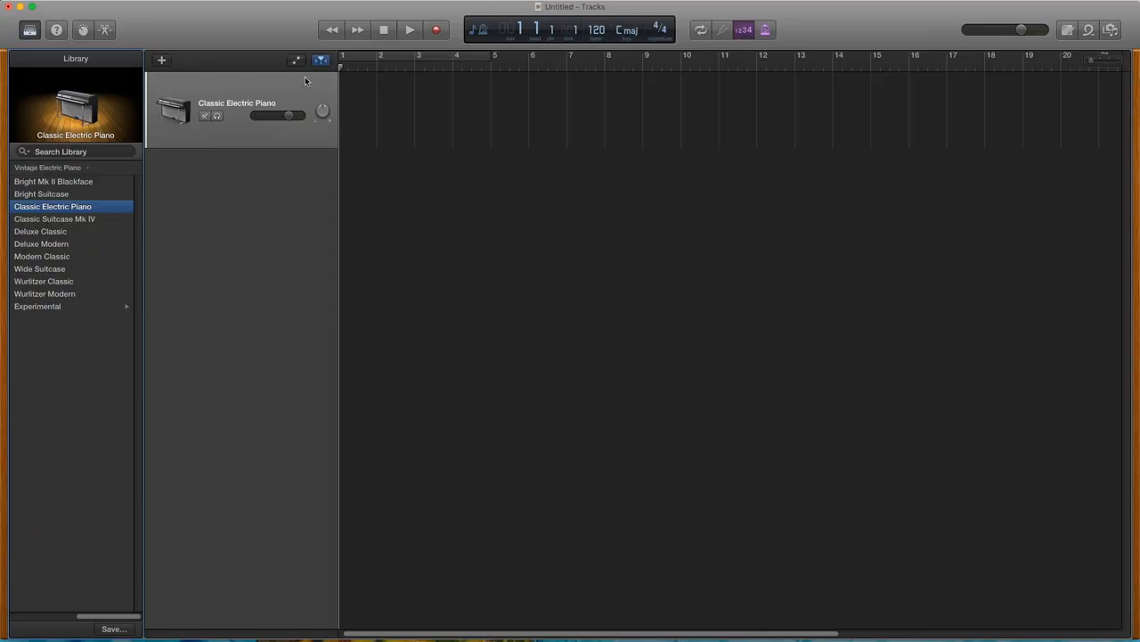
click(57, 7)
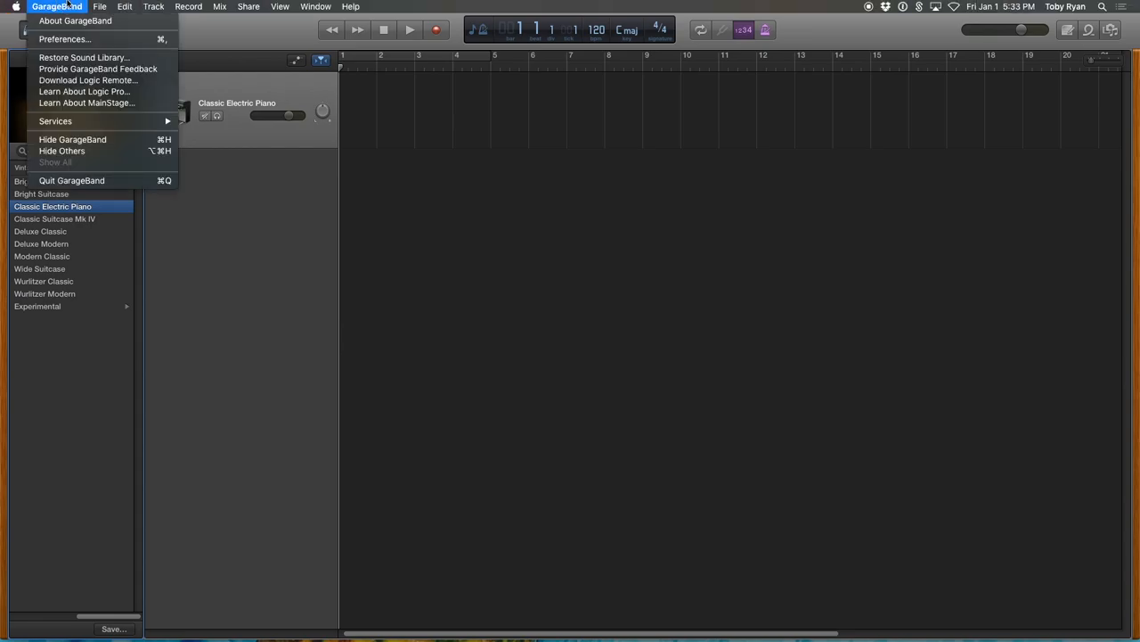
mouse_move(65, 39)
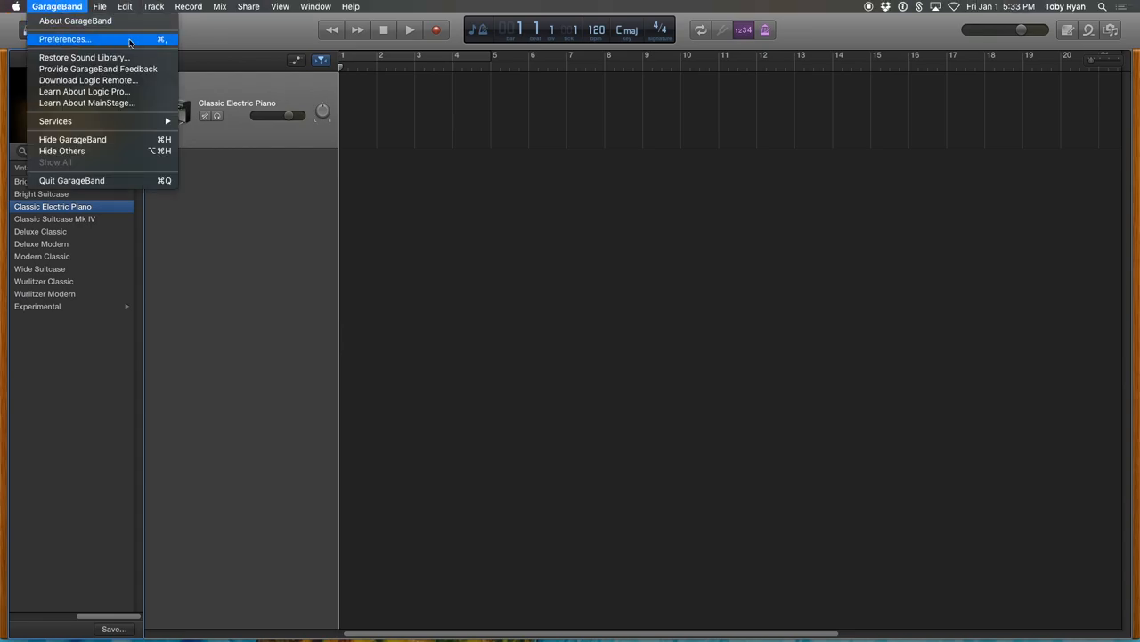
click(65, 39)
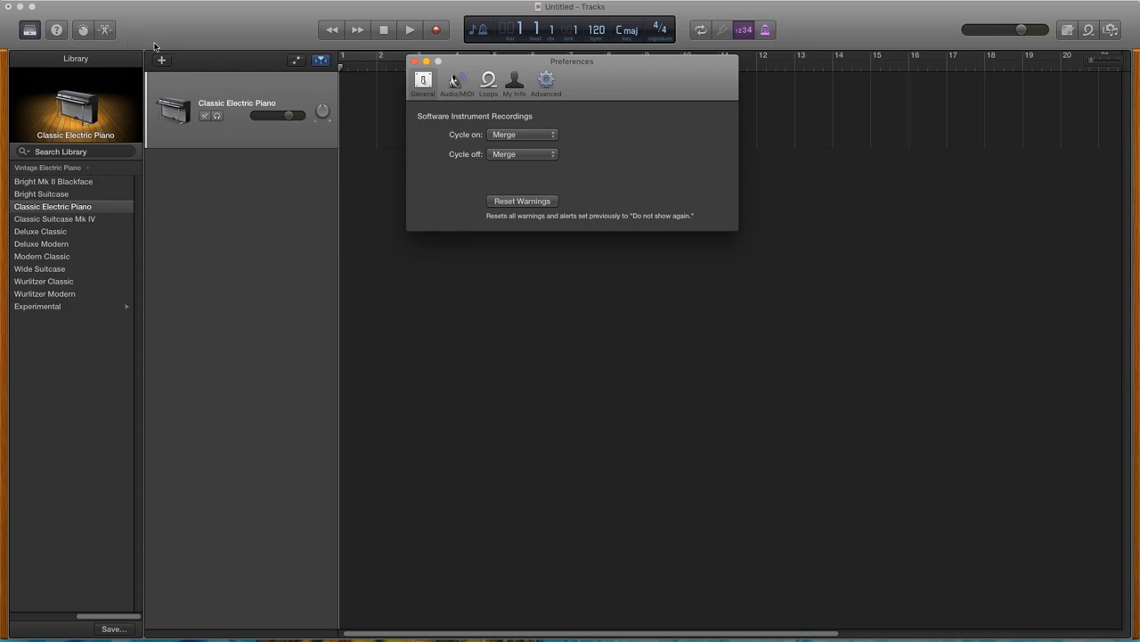
click(456, 82)
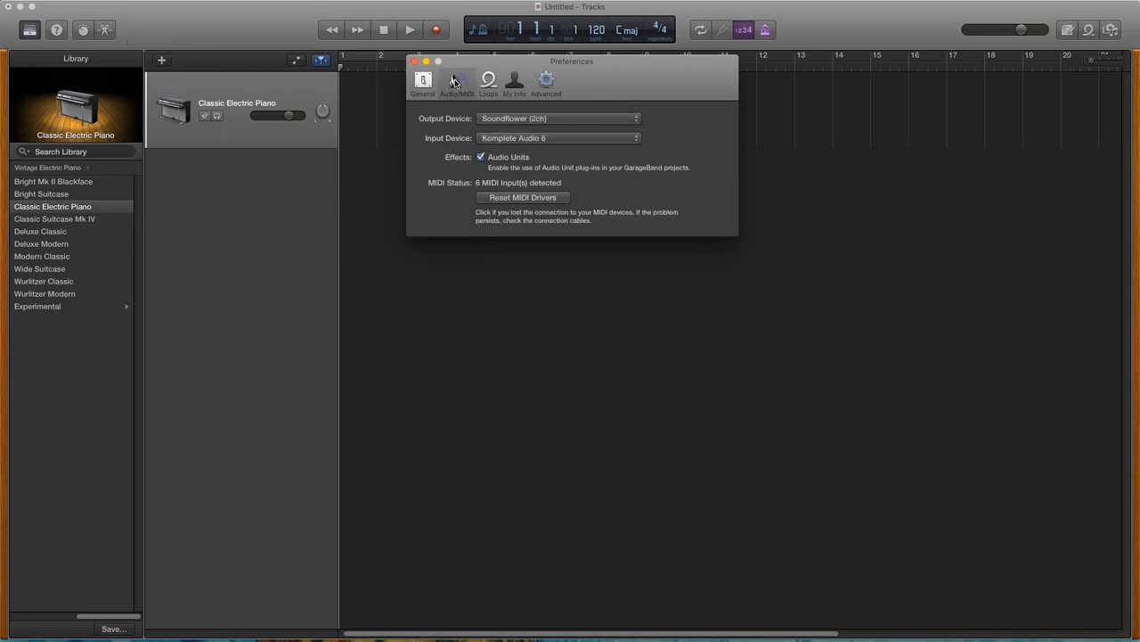
mouse_move(478, 167)
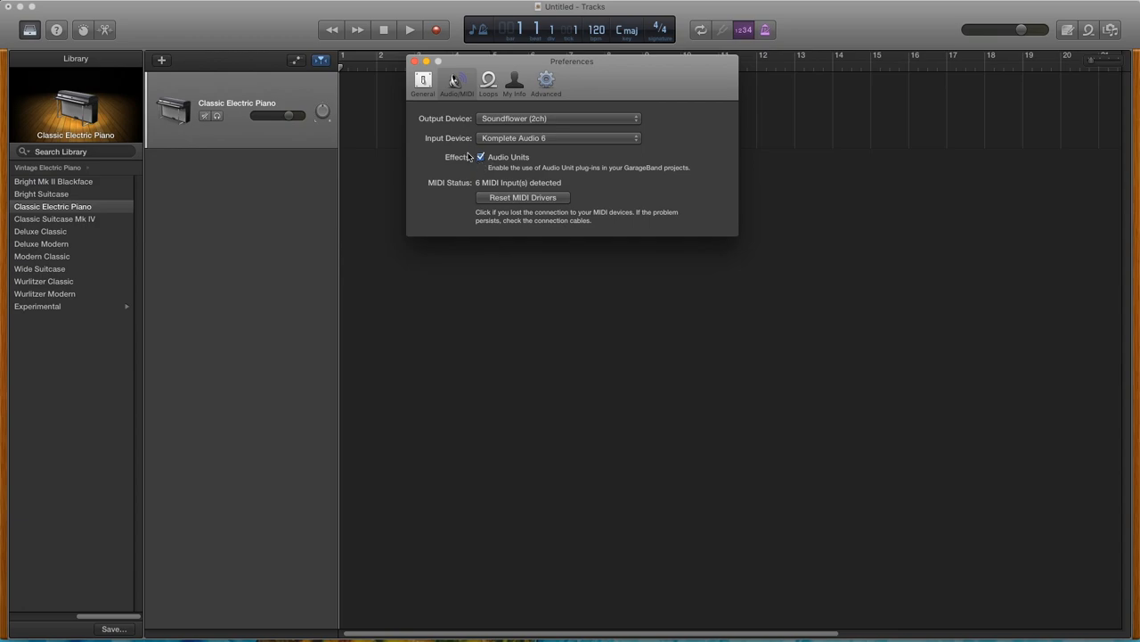
click(481, 157)
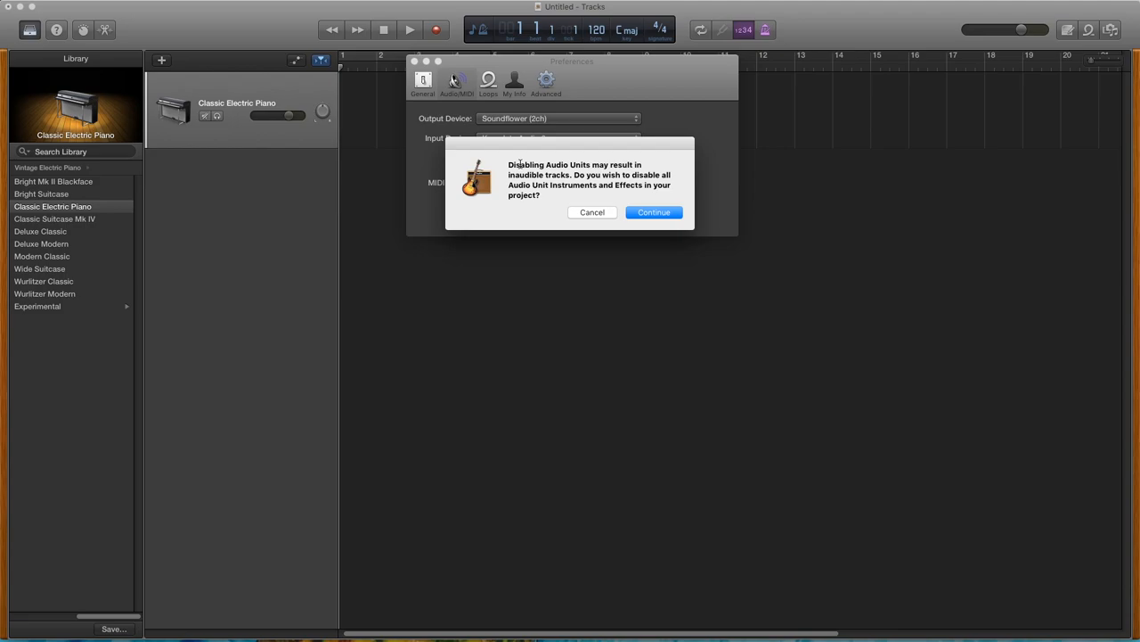
click(592, 212)
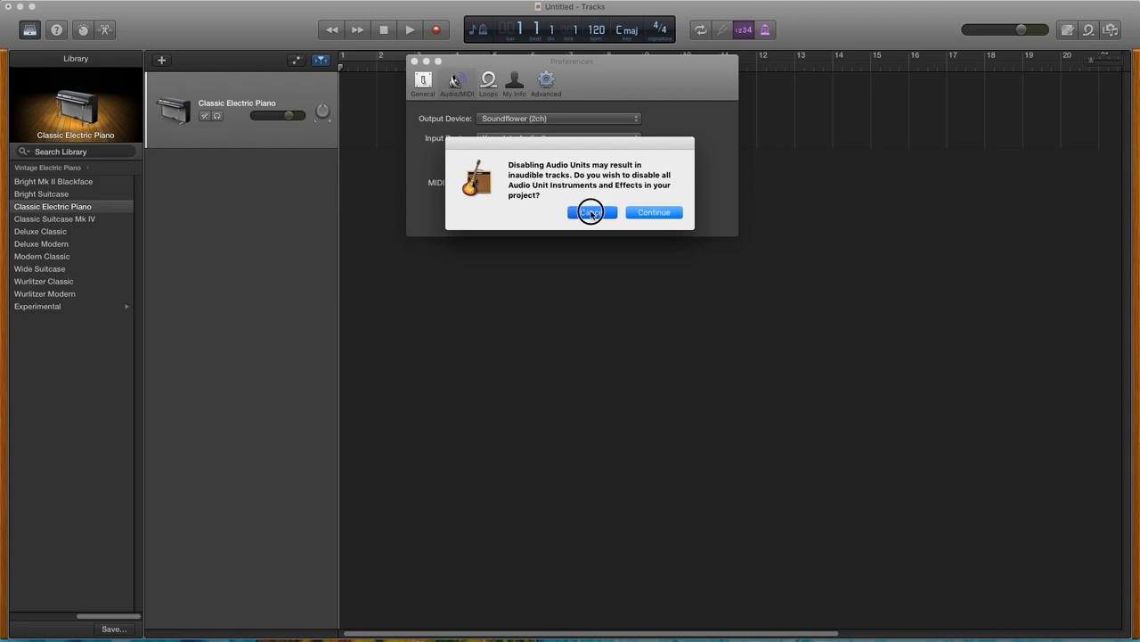
click(592, 212)
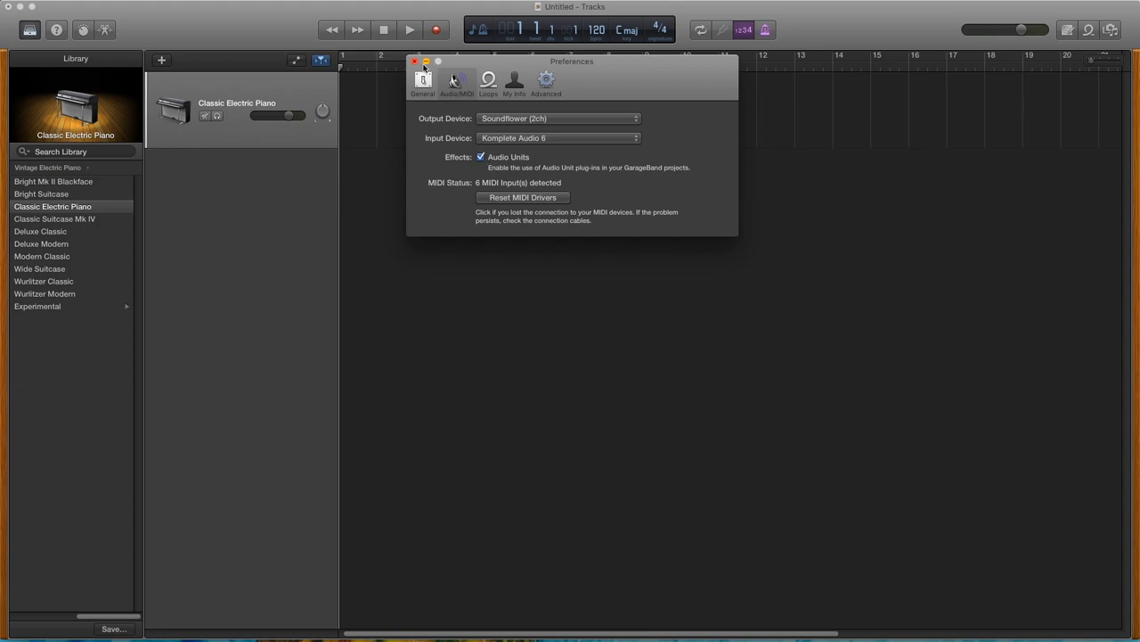
click(414, 61)
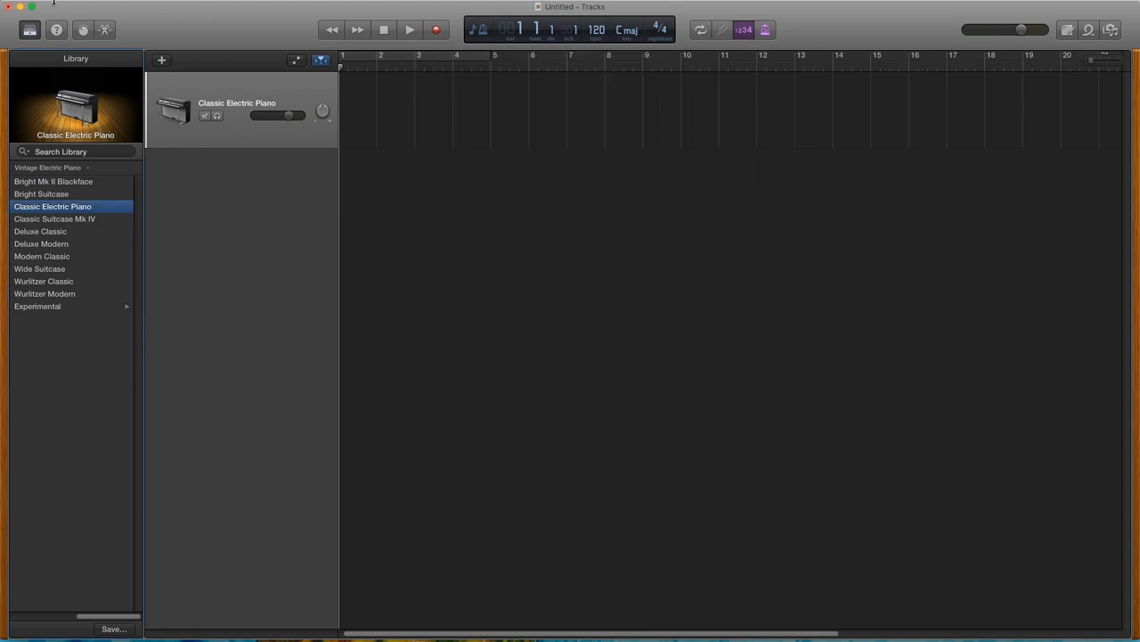
Quit GarageBand from the GarageBand menu, leaving only the Finder Desktop window.
click(57, 7)
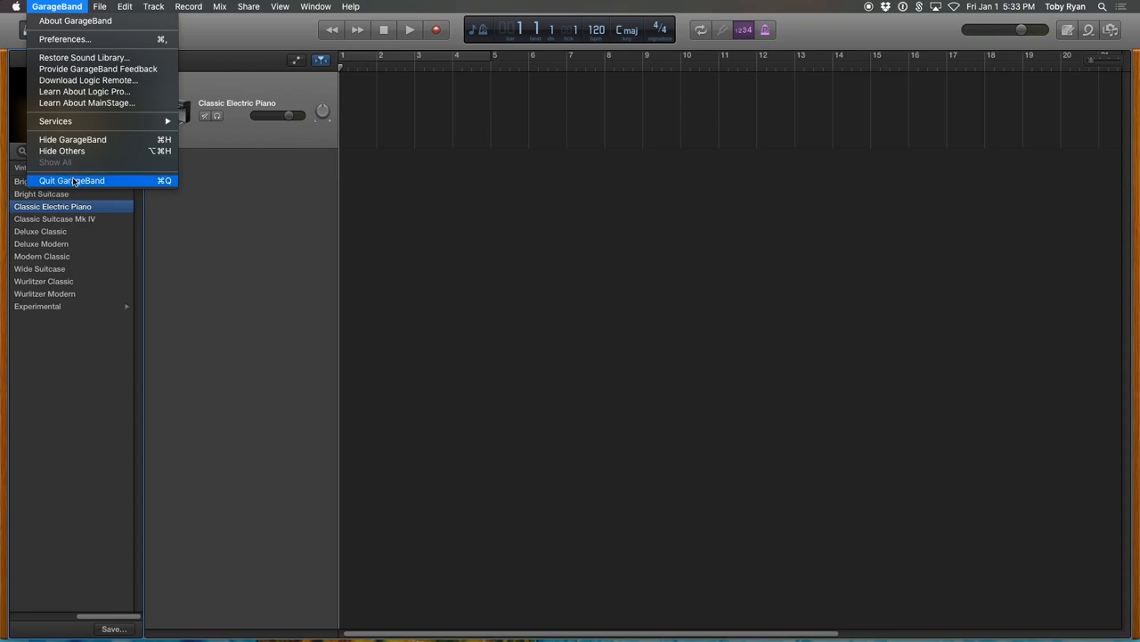
click(71, 180)
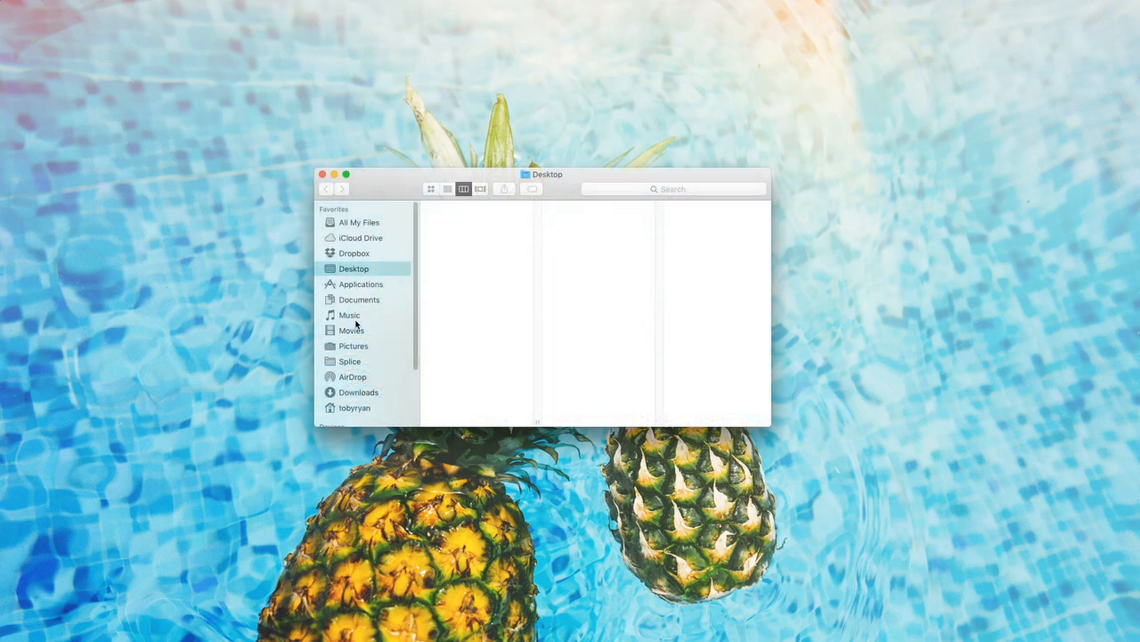
mouse_move(129, 68)
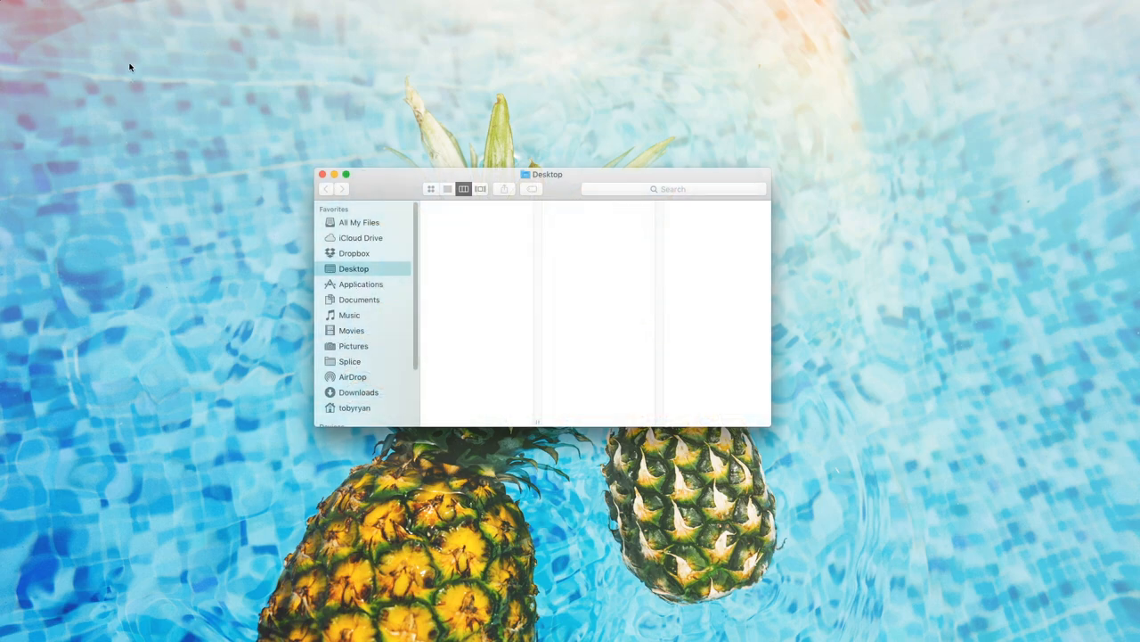
Bring up Finder Preferences at the Sidebar settings.
click(45, 7)
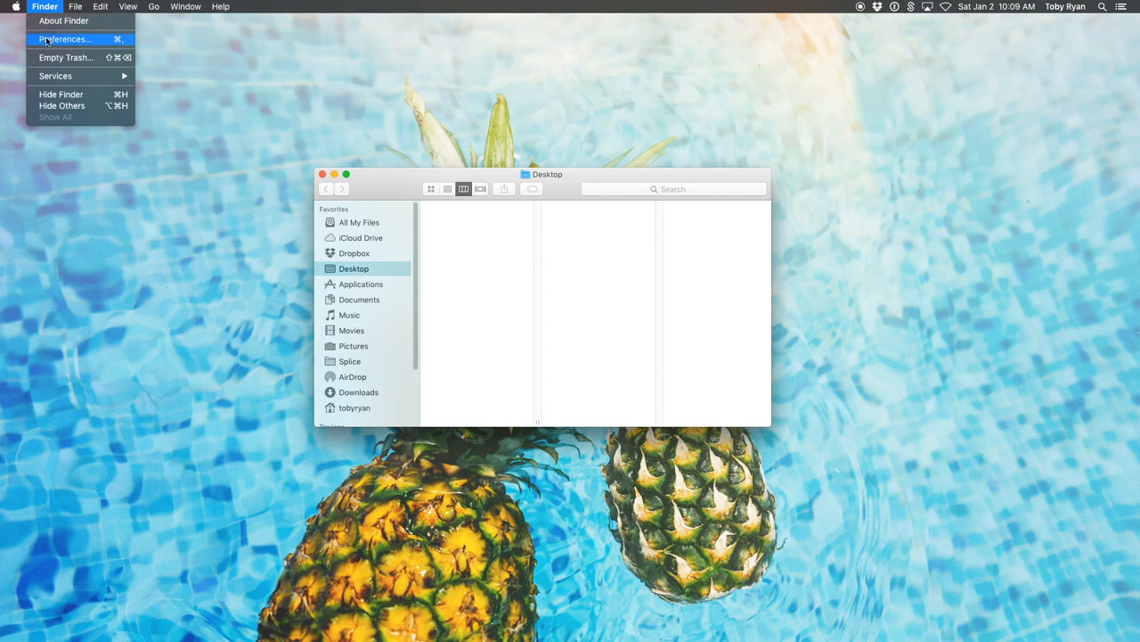
click(64, 39)
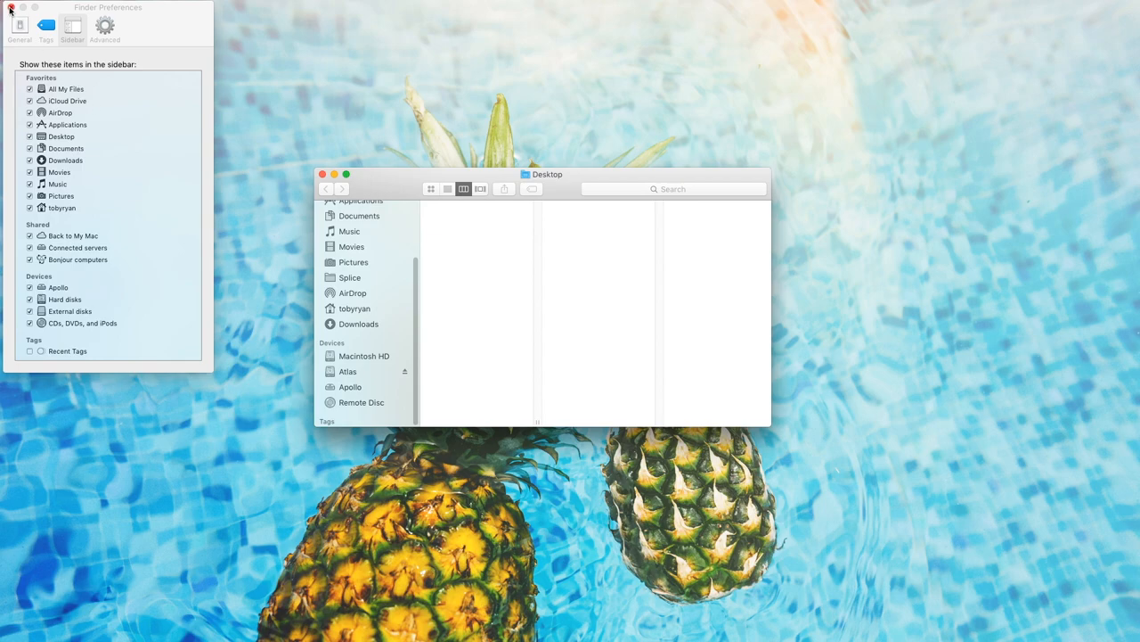
Show the Downloads folder with its installer files in the Finder window.
click(358, 407)
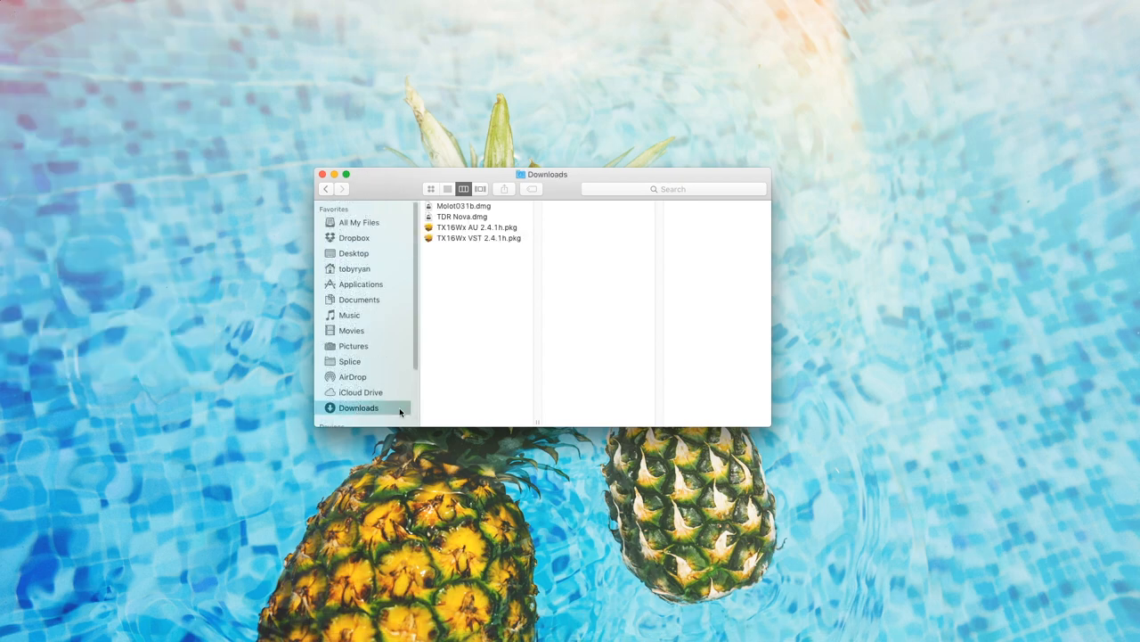
mouse_move(495, 303)
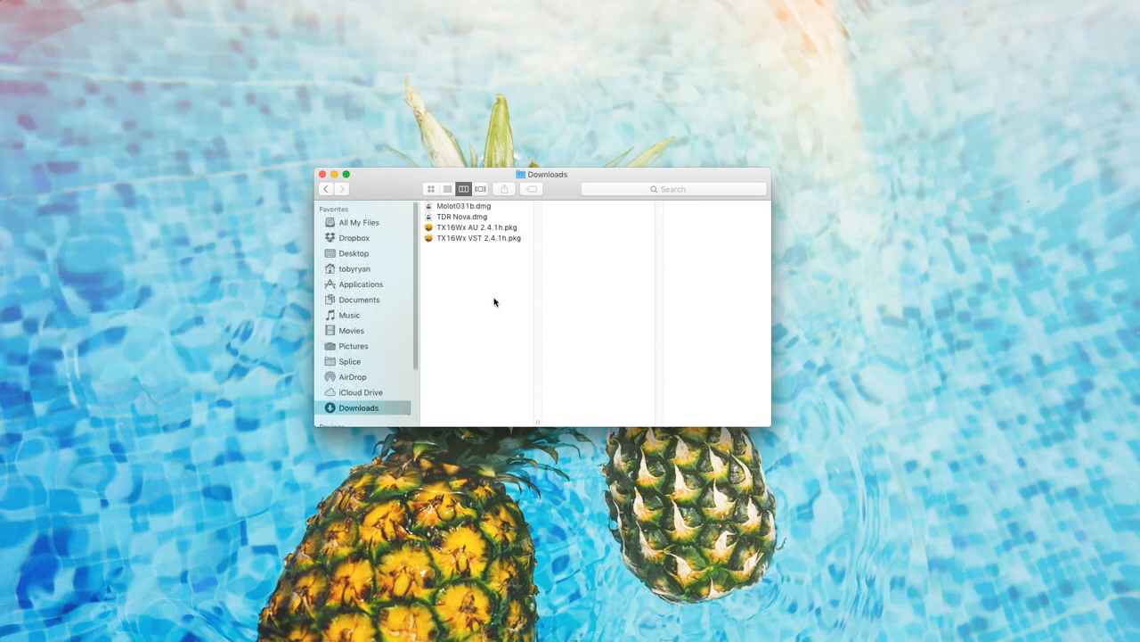
mouse_move(467, 230)
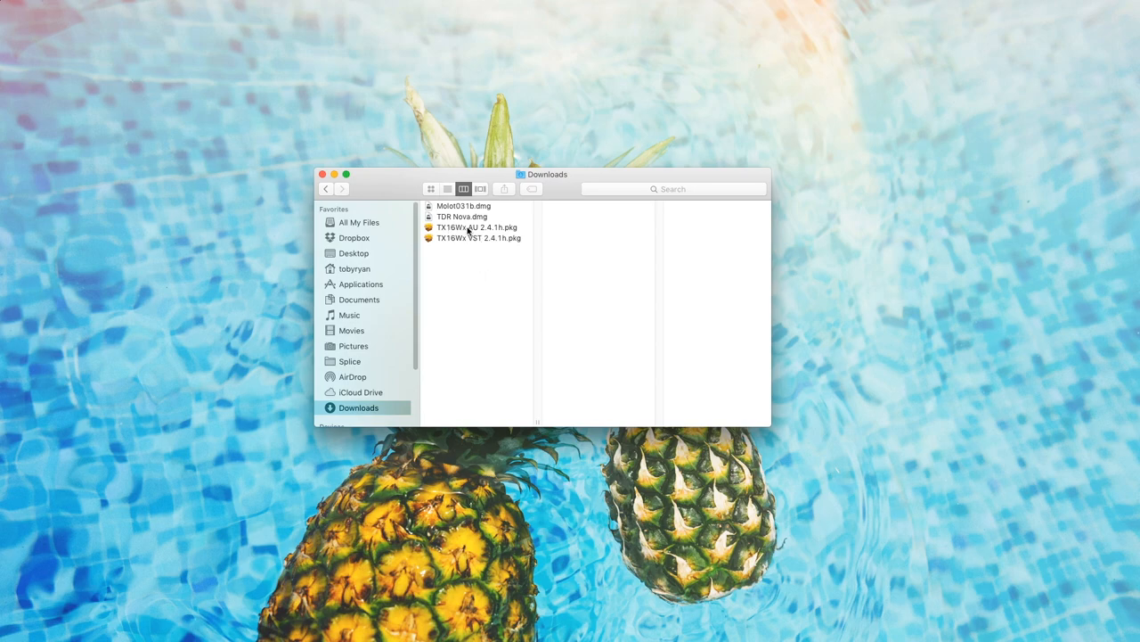
mouse_move(458, 243)
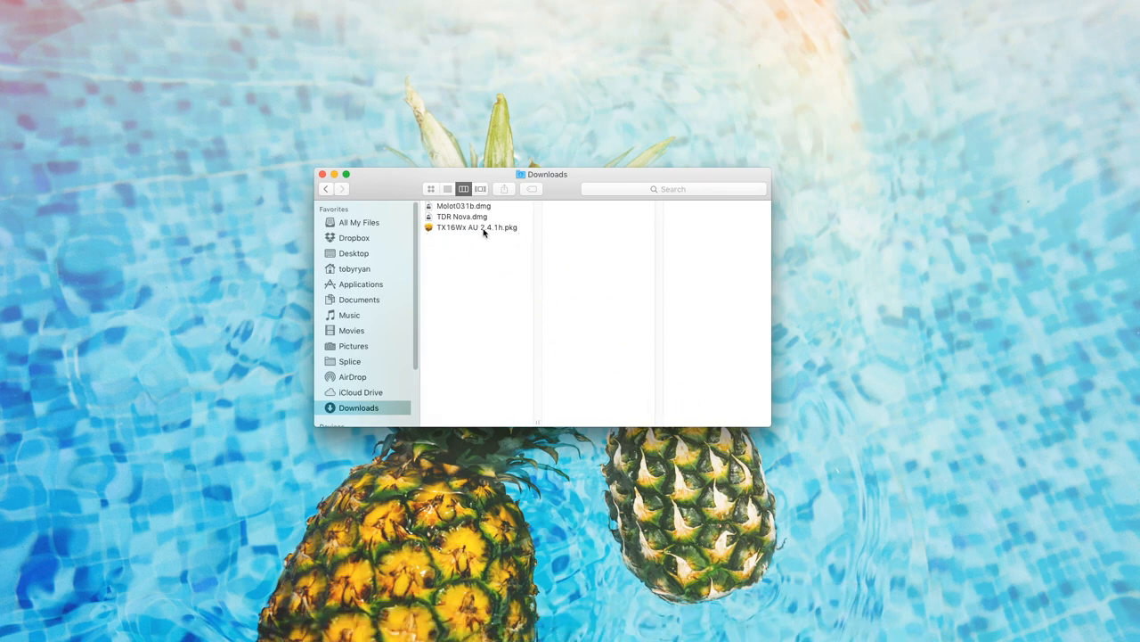
Attempt to run TX16Wx AU 2.4.1h.pkg, dismiss the unidentified-developer warning and head to the Apple menu.
double_click(477, 228)
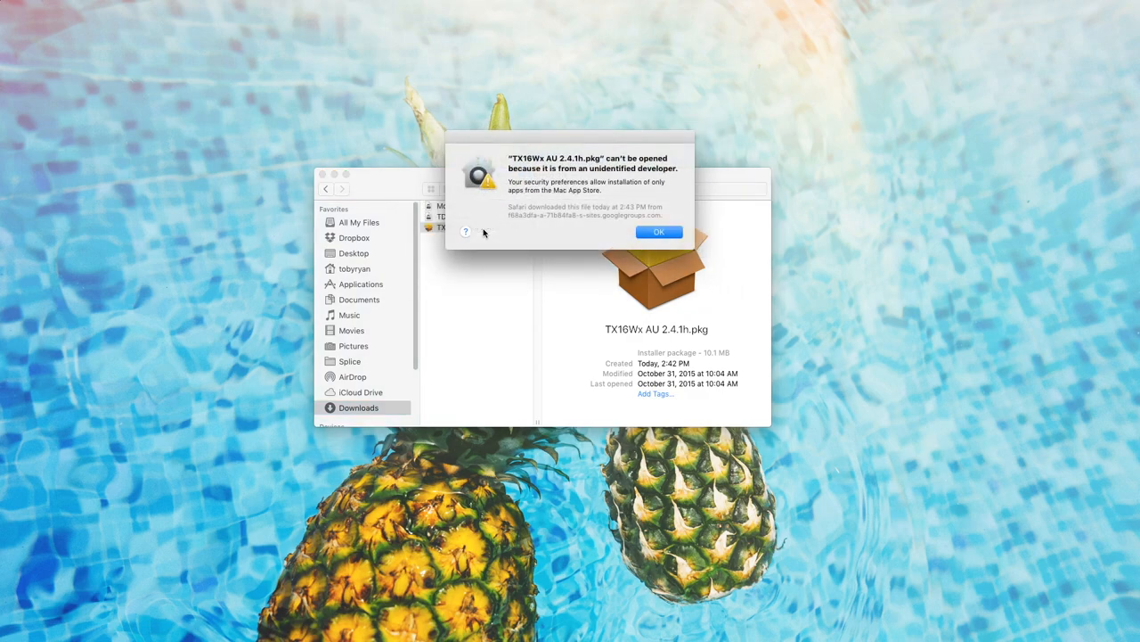
mouse_move(545, 189)
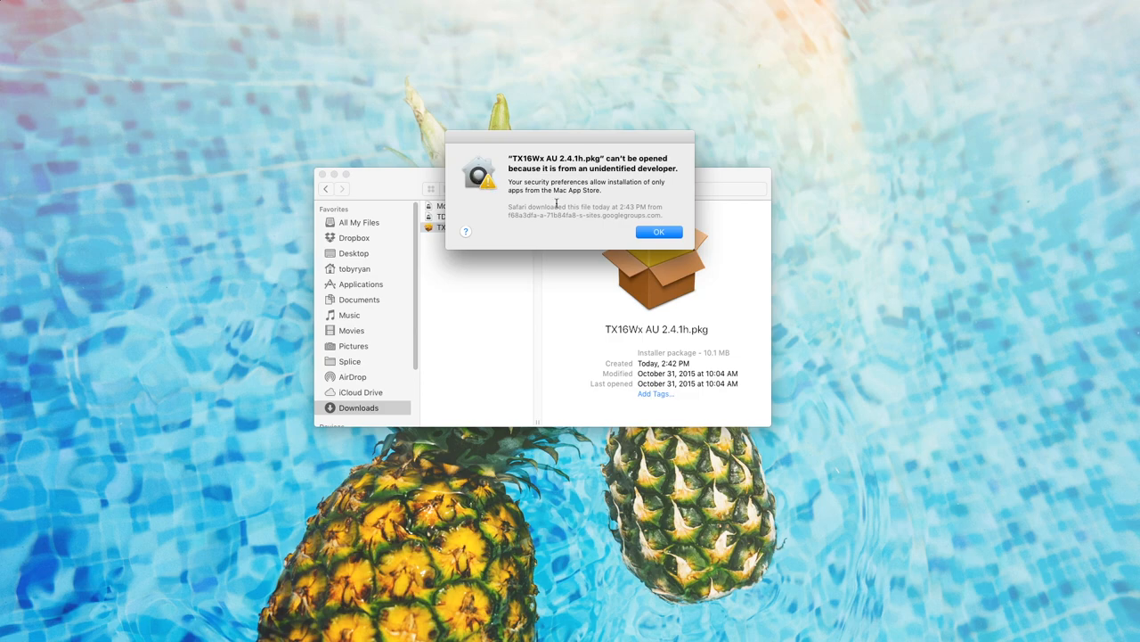
click(660, 231)
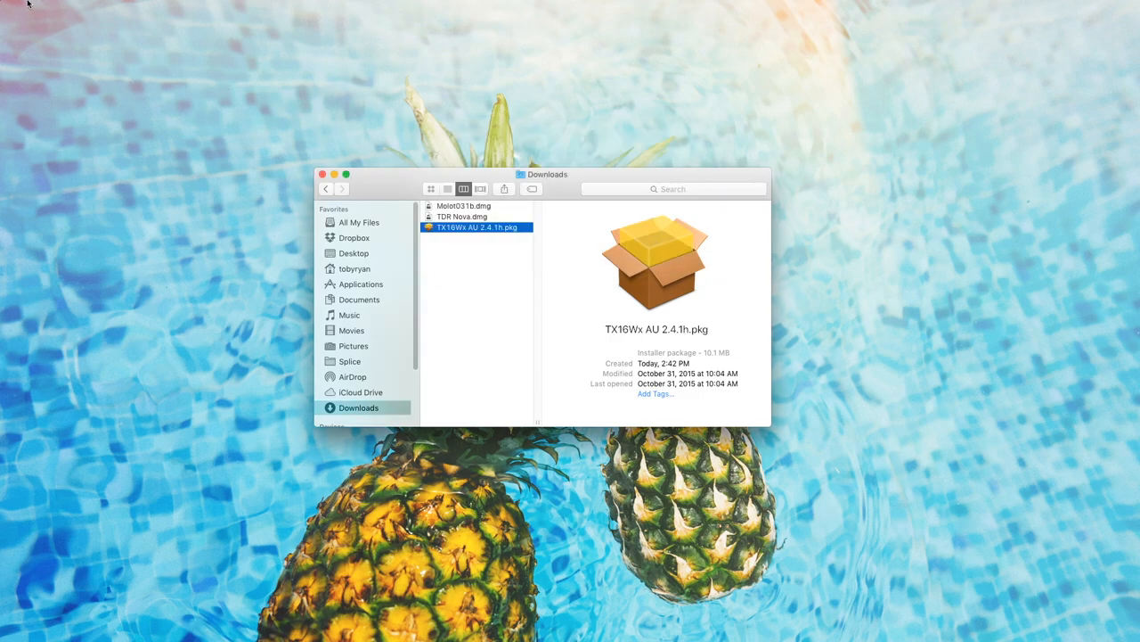
click(14, 7)
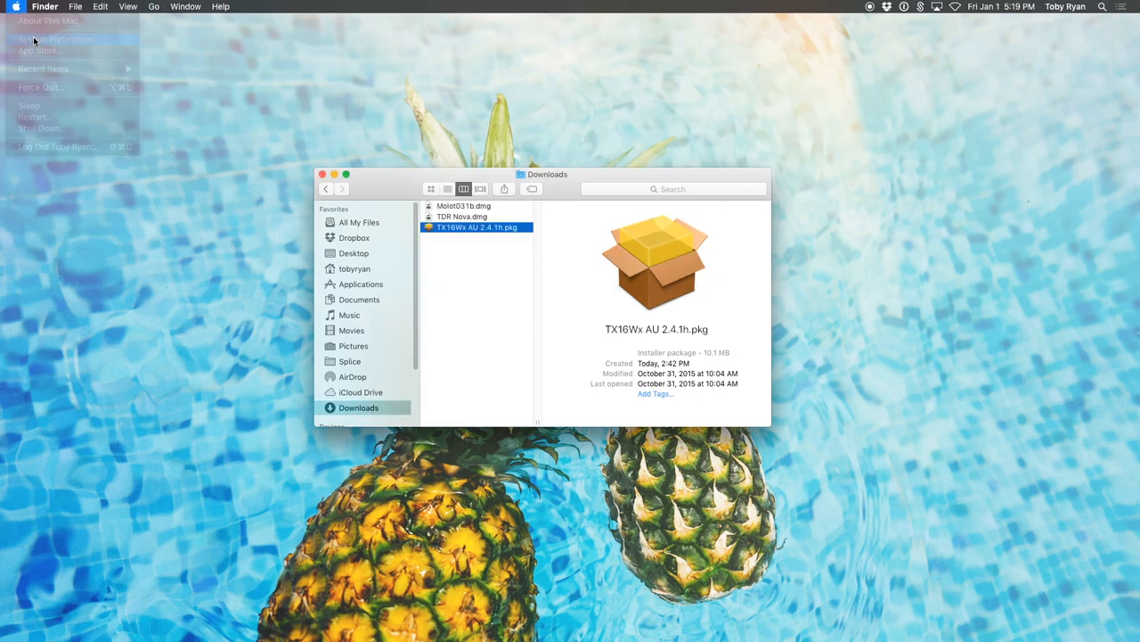
Unlock Security & Privacy with the admin password and allow apps downloaded from Anywhere.
click(57, 40)
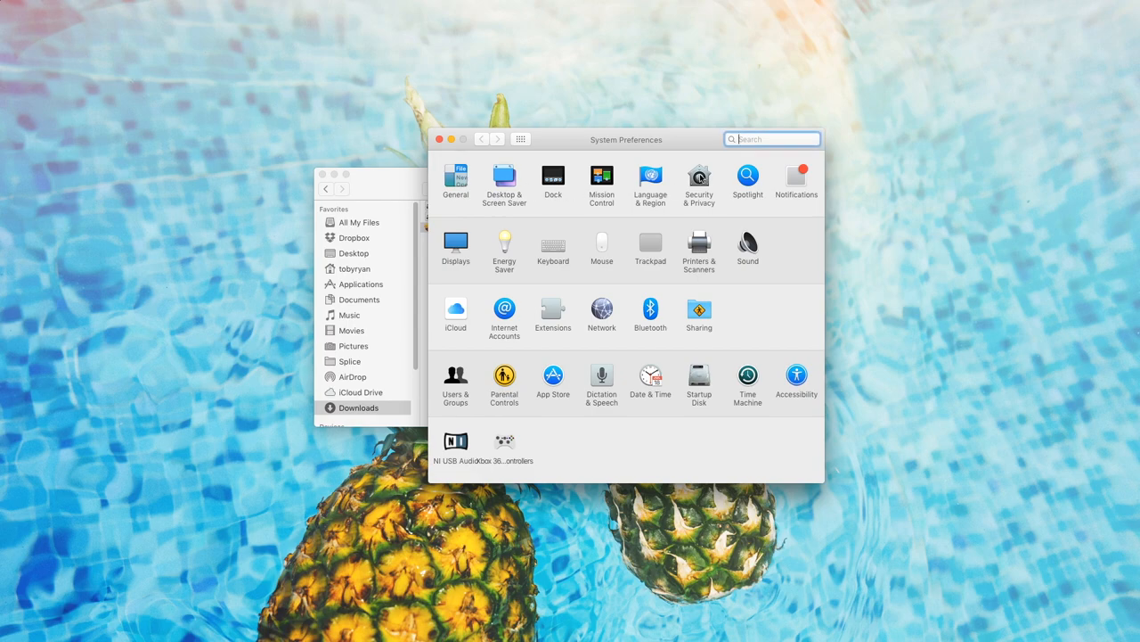
click(698, 176)
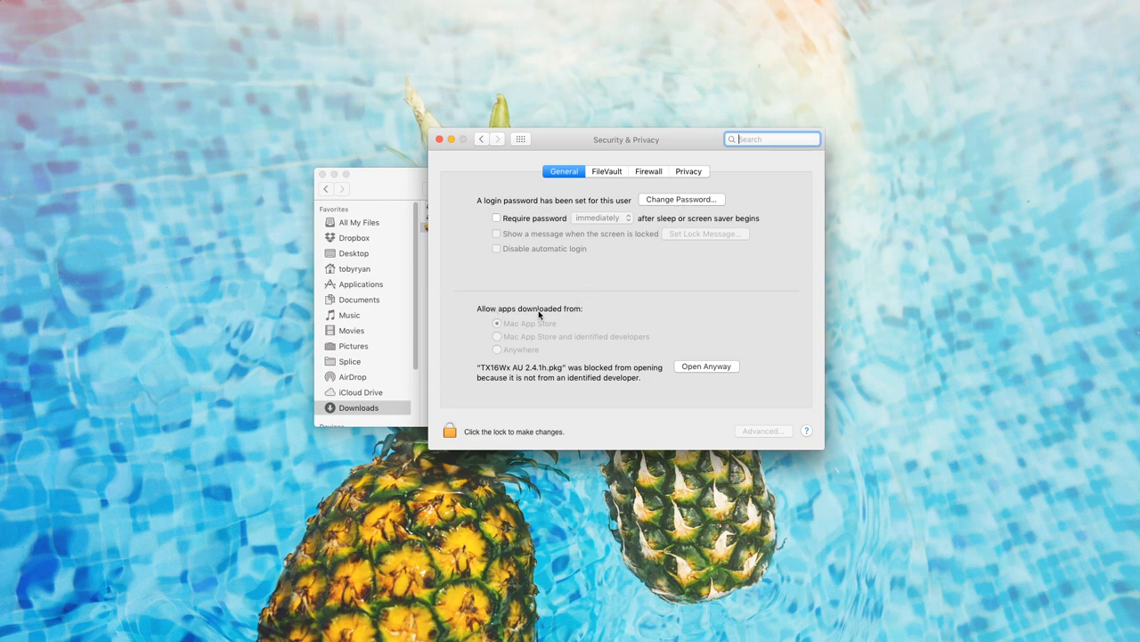
mouse_move(545, 338)
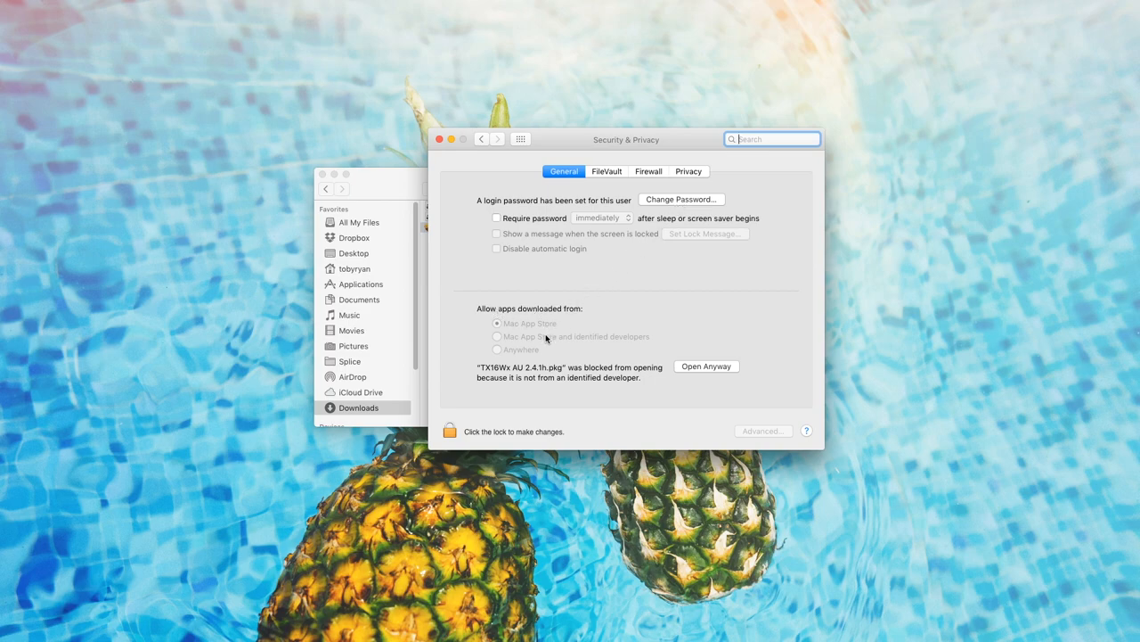
click(449, 431)
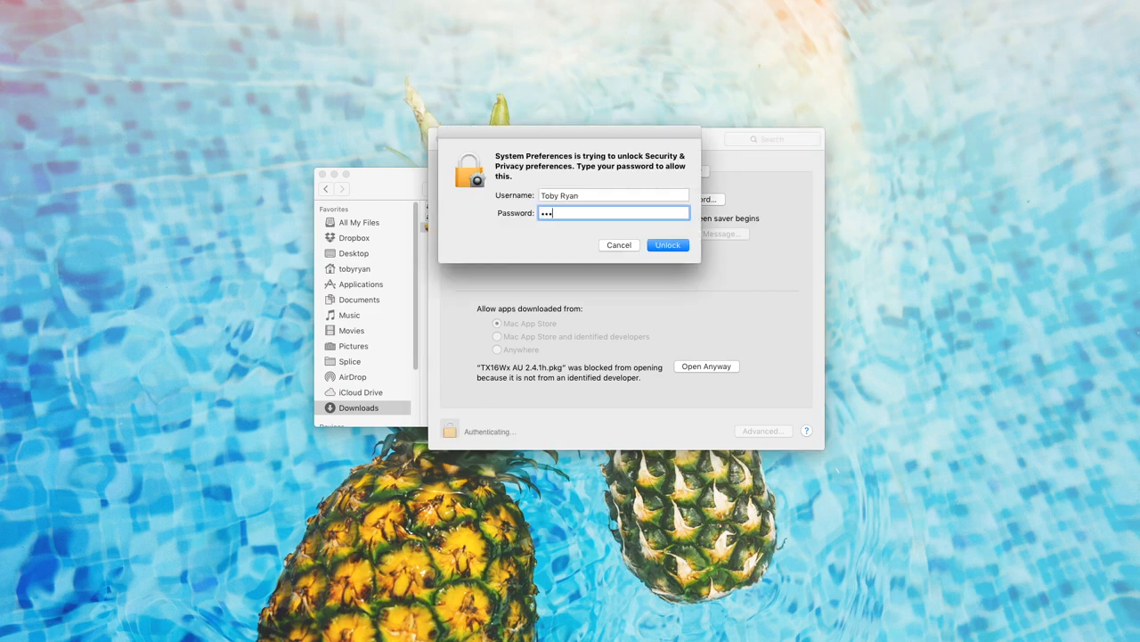
click(666, 244)
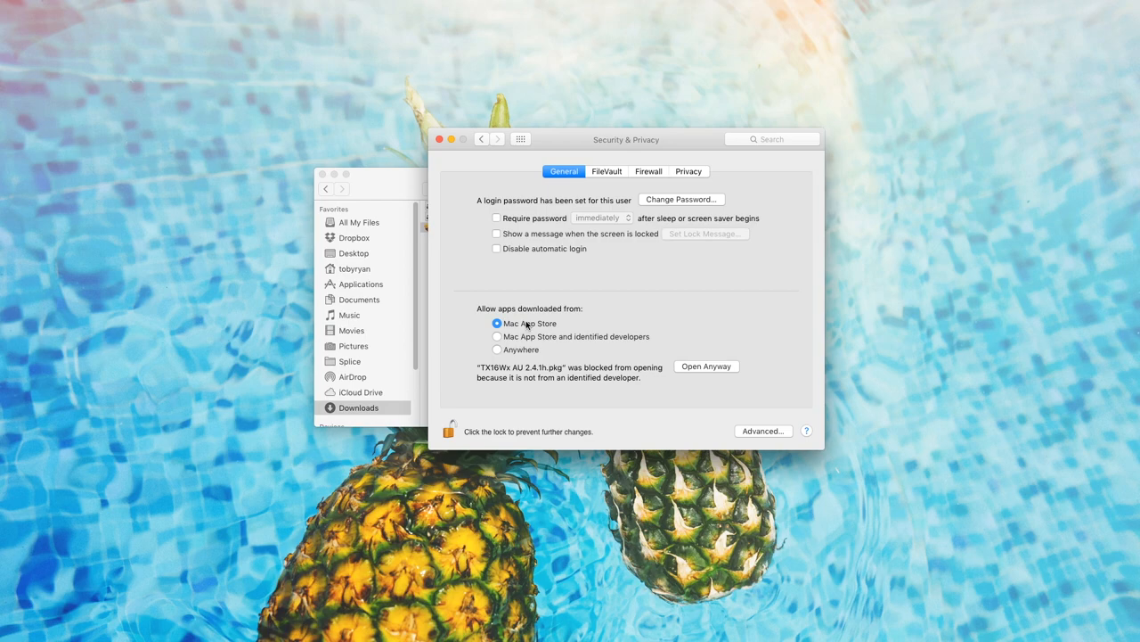
click(497, 335)
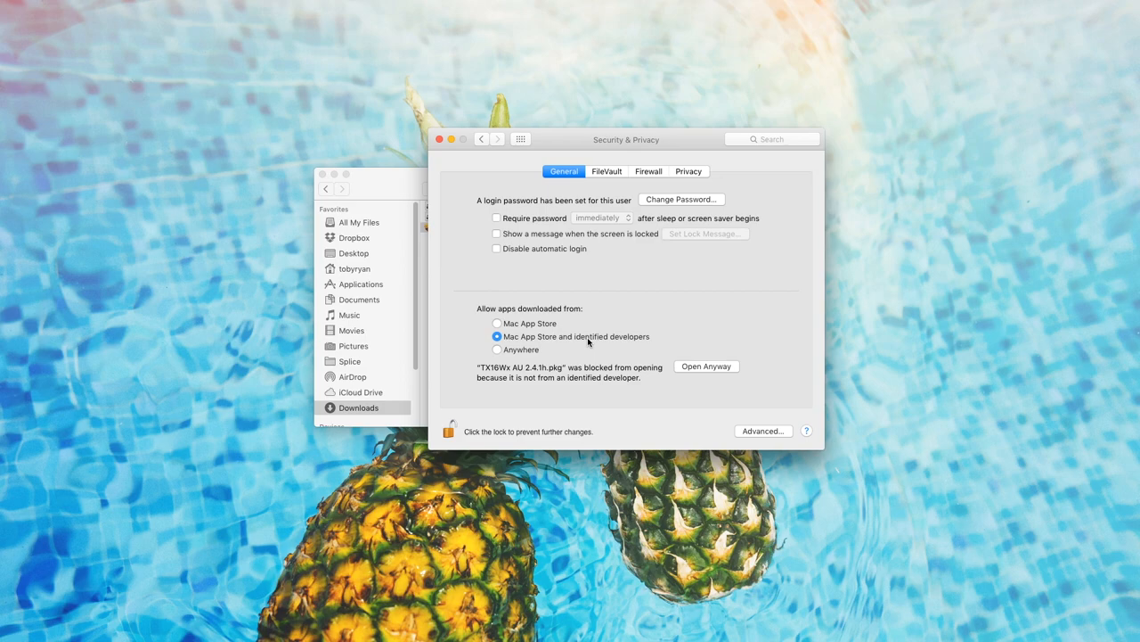
mouse_move(573, 348)
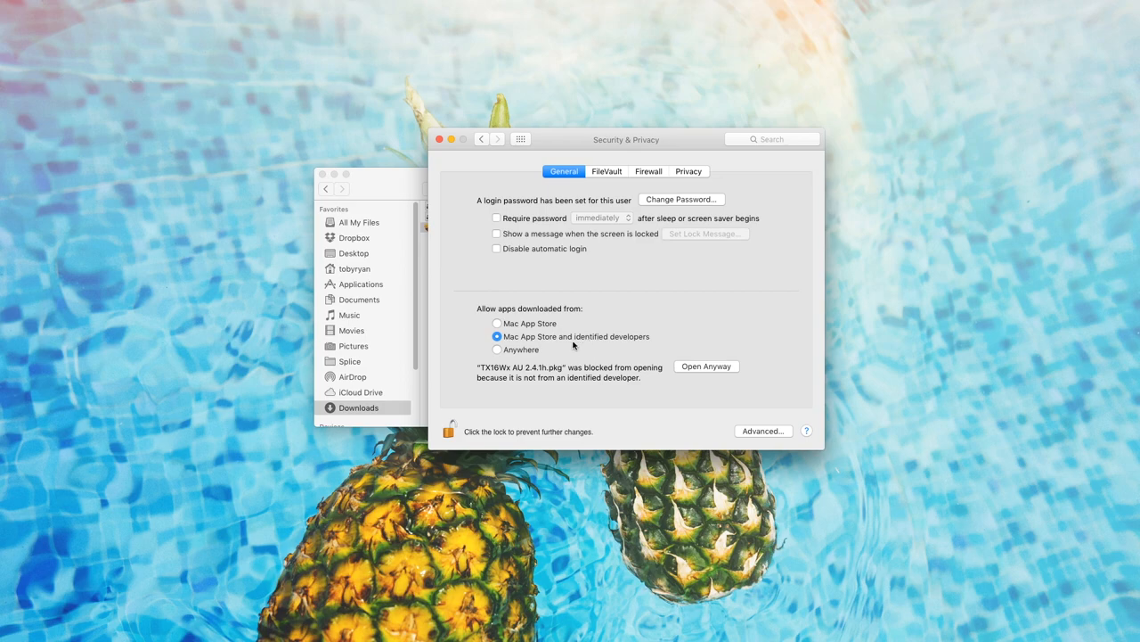
click(498, 349)
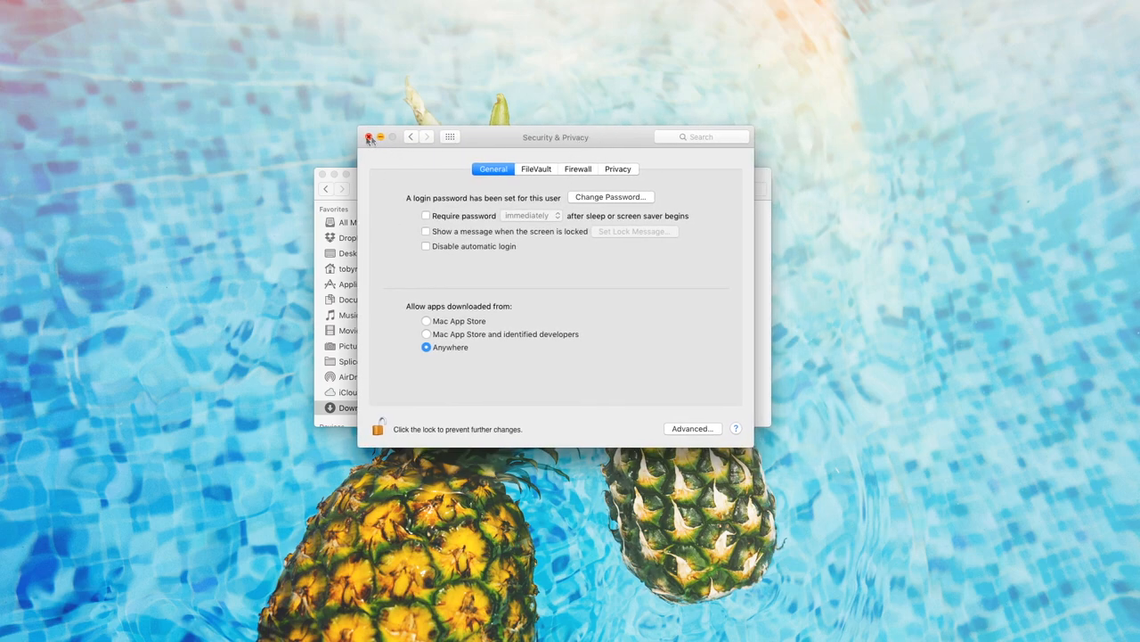
Launch the TX16Wx AU 2.4.1h installer and continue past its introduction and Read Me.
click(369, 135)
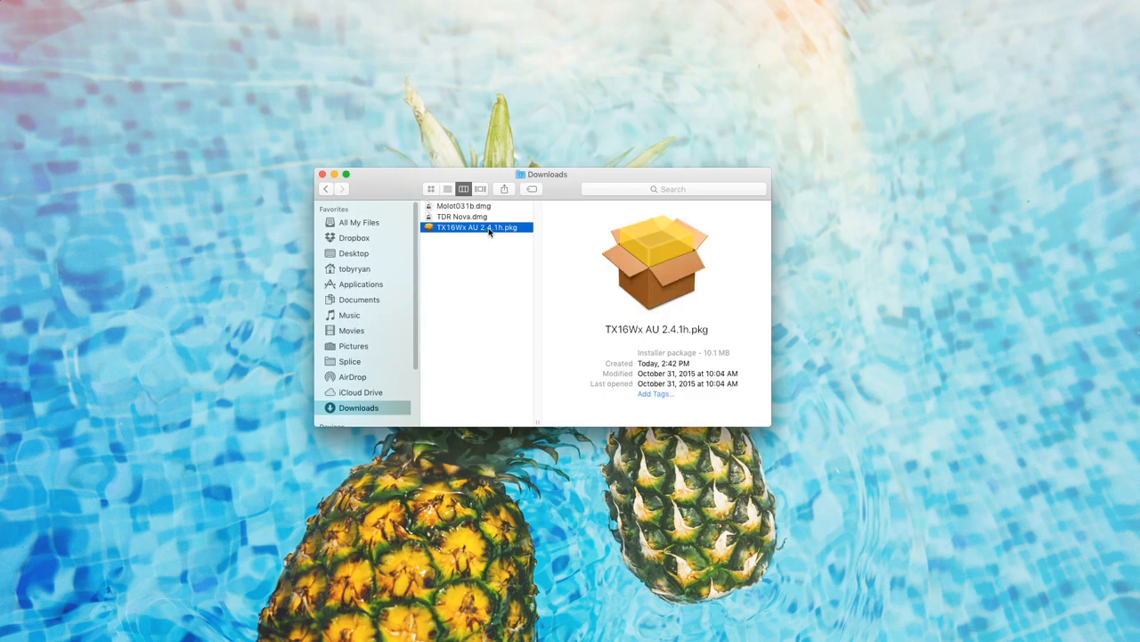
double_click(477, 226)
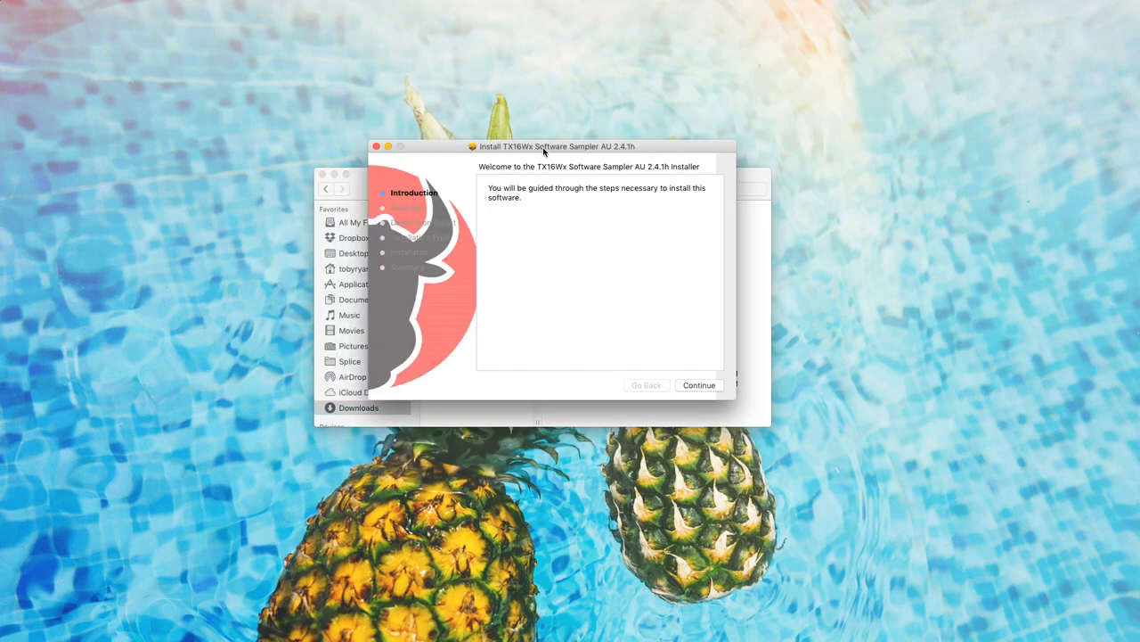
mouse_move(656, 360)
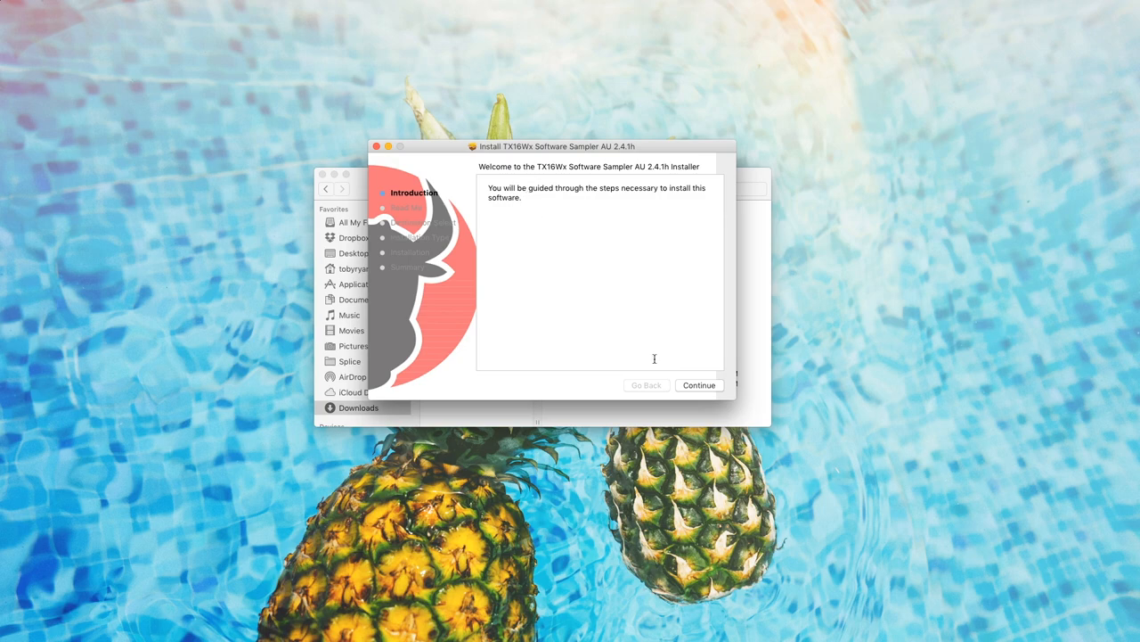
click(698, 385)
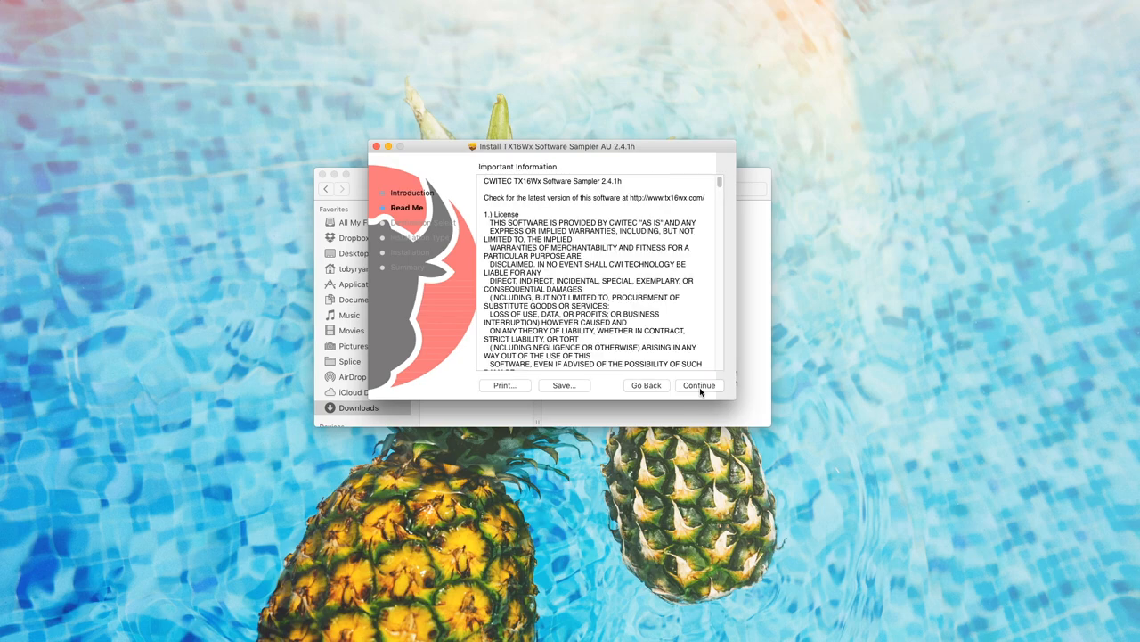
scroll(down, 3)
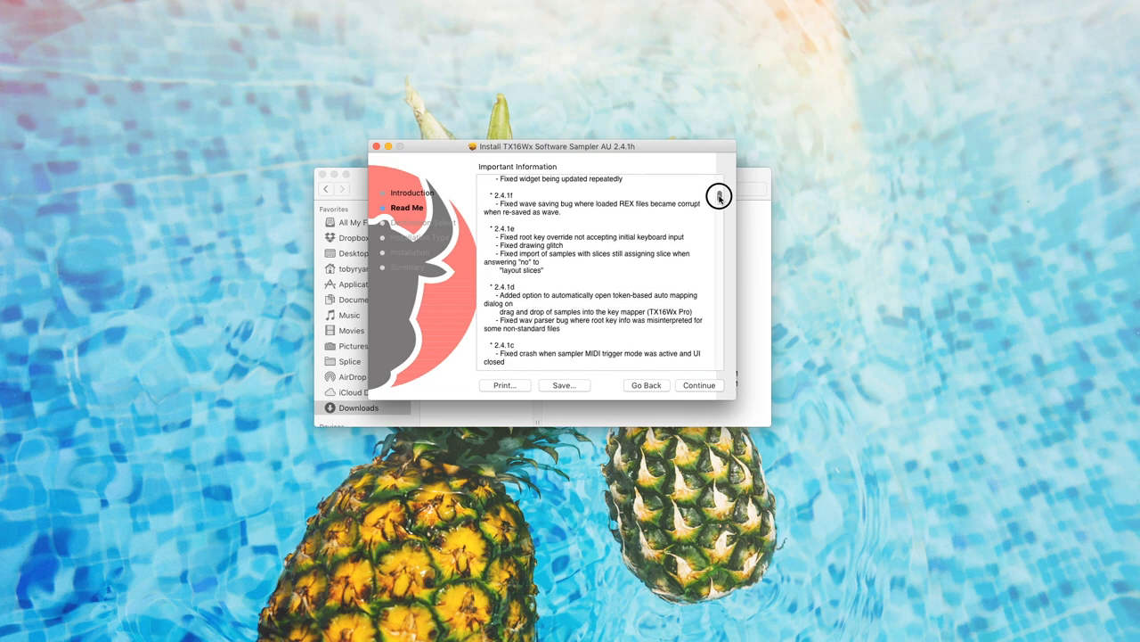
scroll(down, 3)
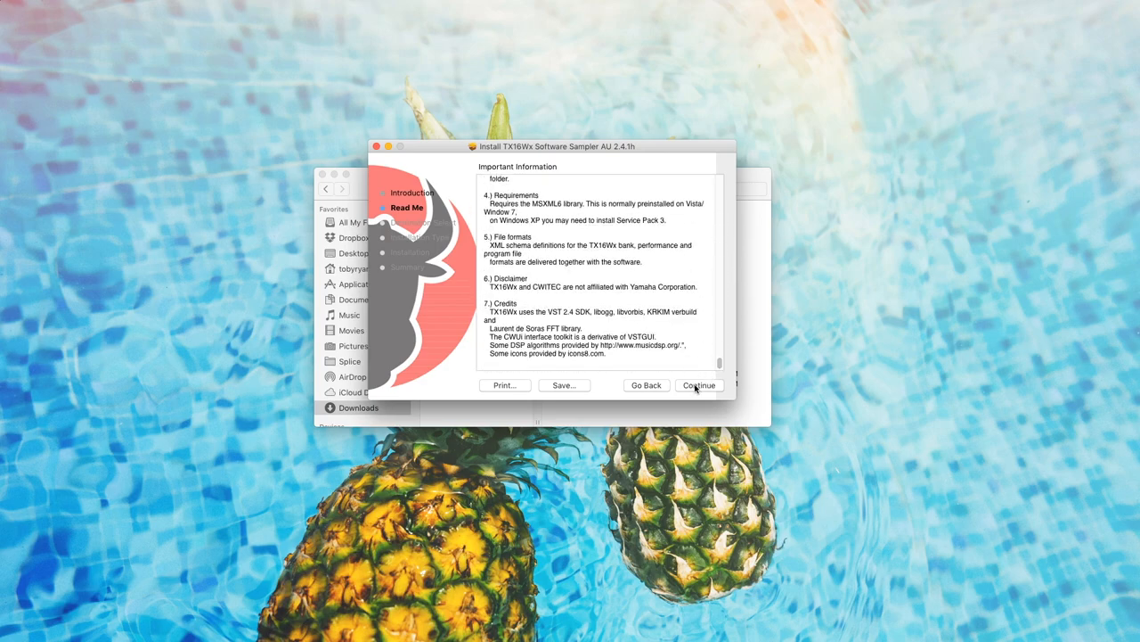
click(699, 385)
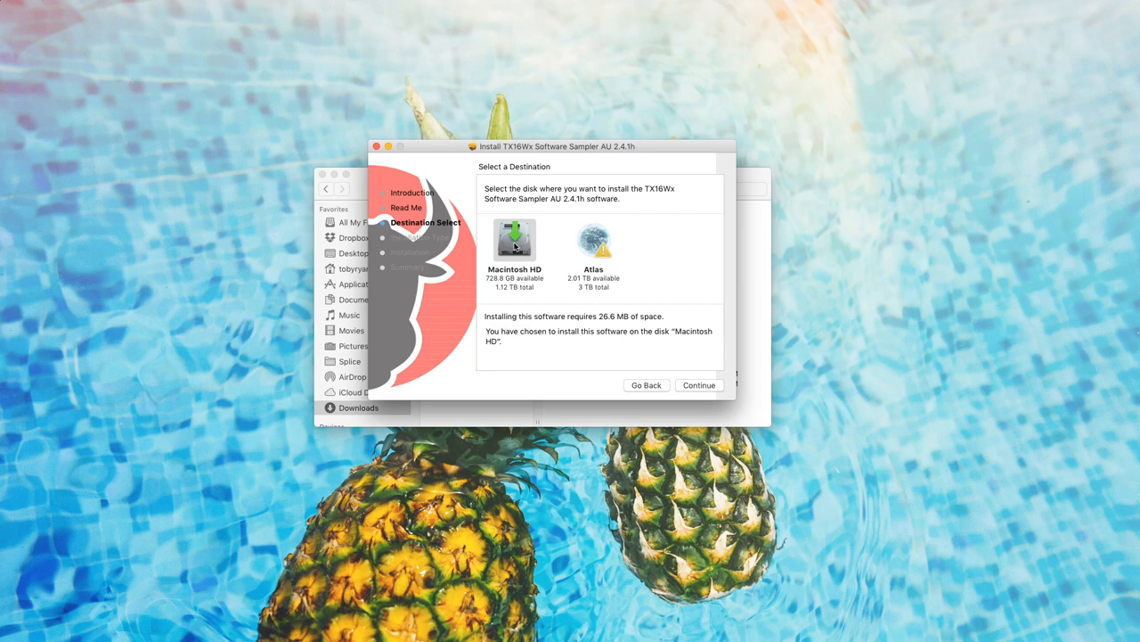
mouse_move(574, 319)
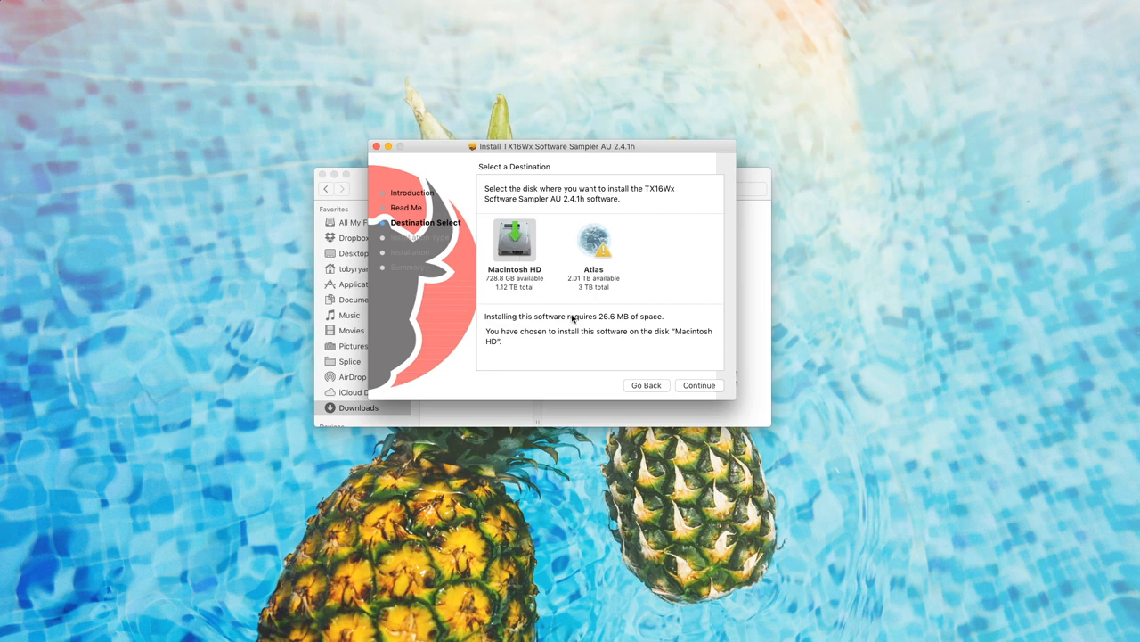
Install TX16Wx AU on Macintosh HD, authorize with the password and close on success.
click(698, 385)
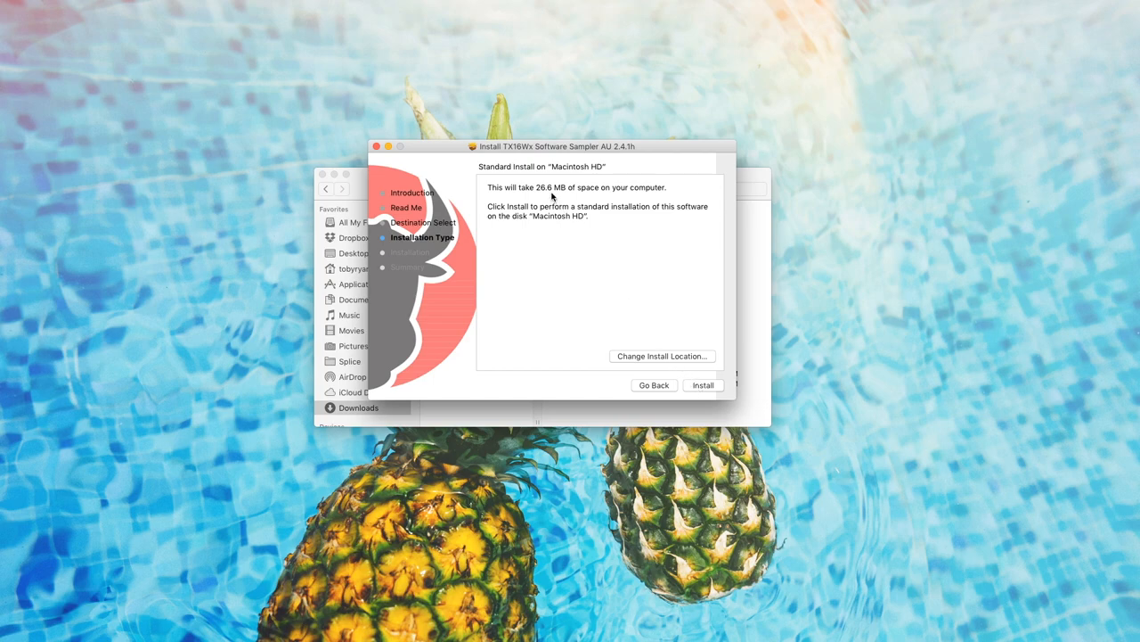
mouse_move(688, 381)
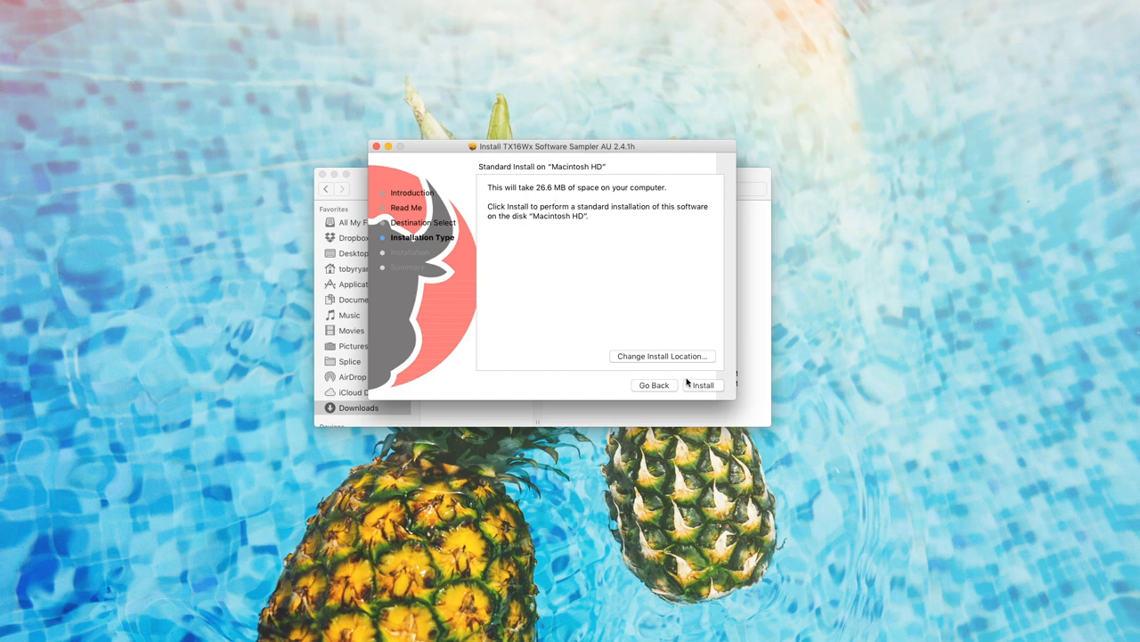
click(702, 385)
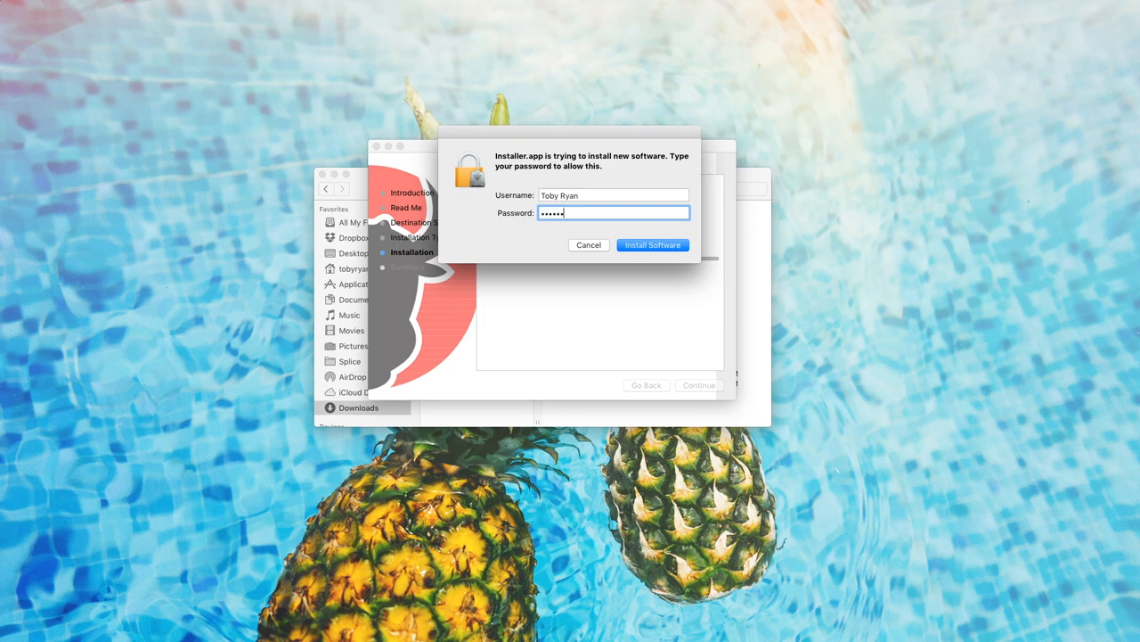
click(652, 244)
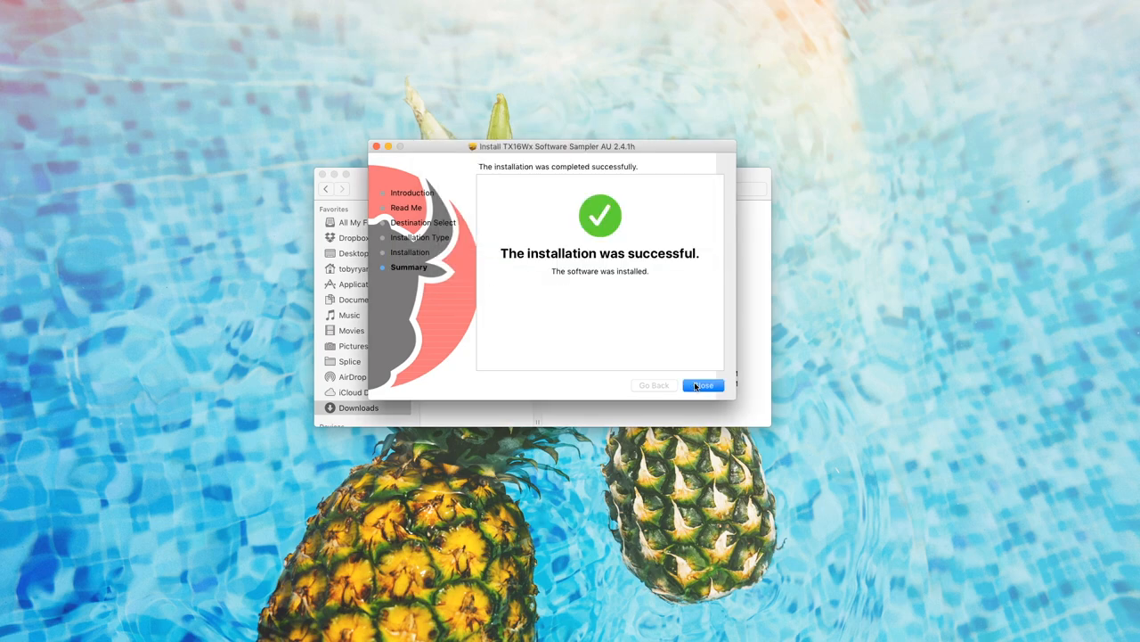
click(702, 384)
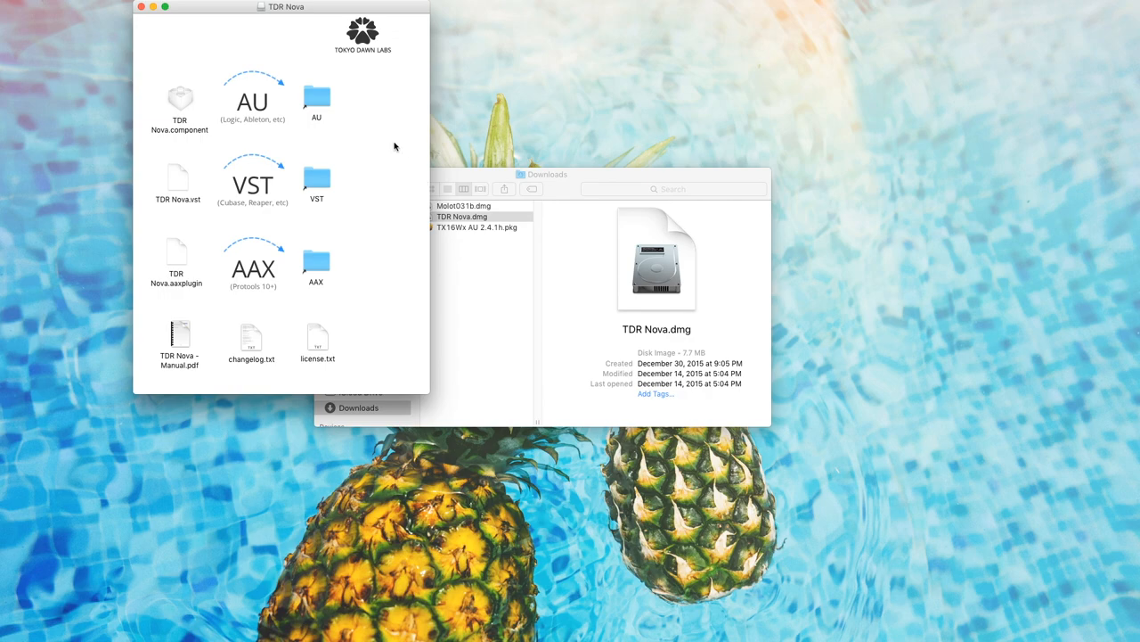
mouse_move(364, 79)
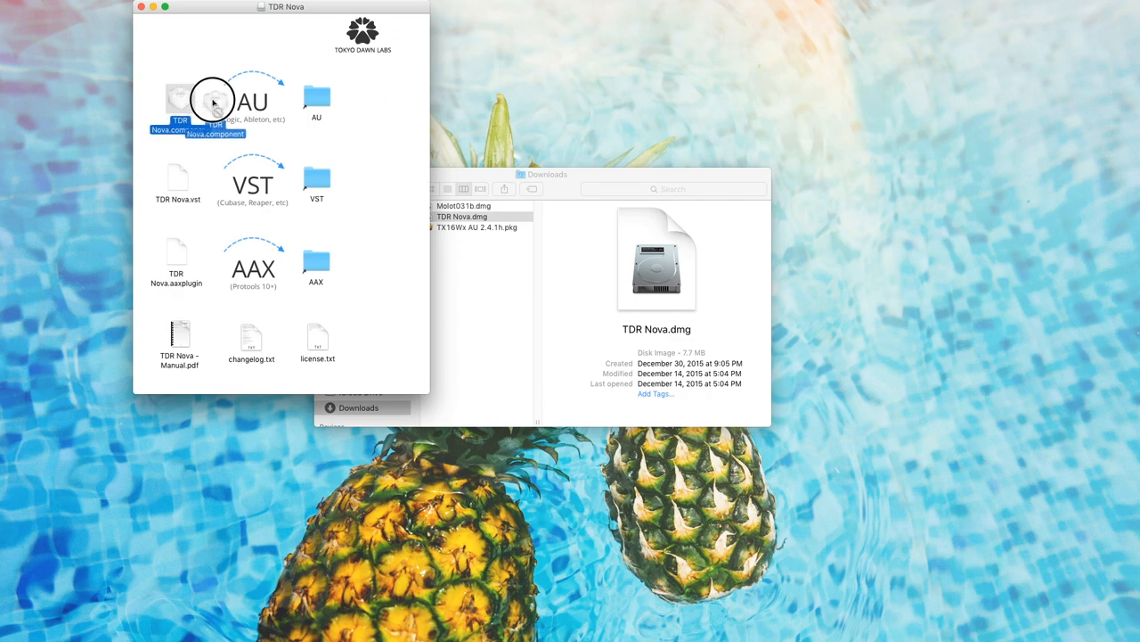
Drag TDR Nova.component onto the AU folder alias and replace the existing copy.
drag(214, 98, 317, 96)
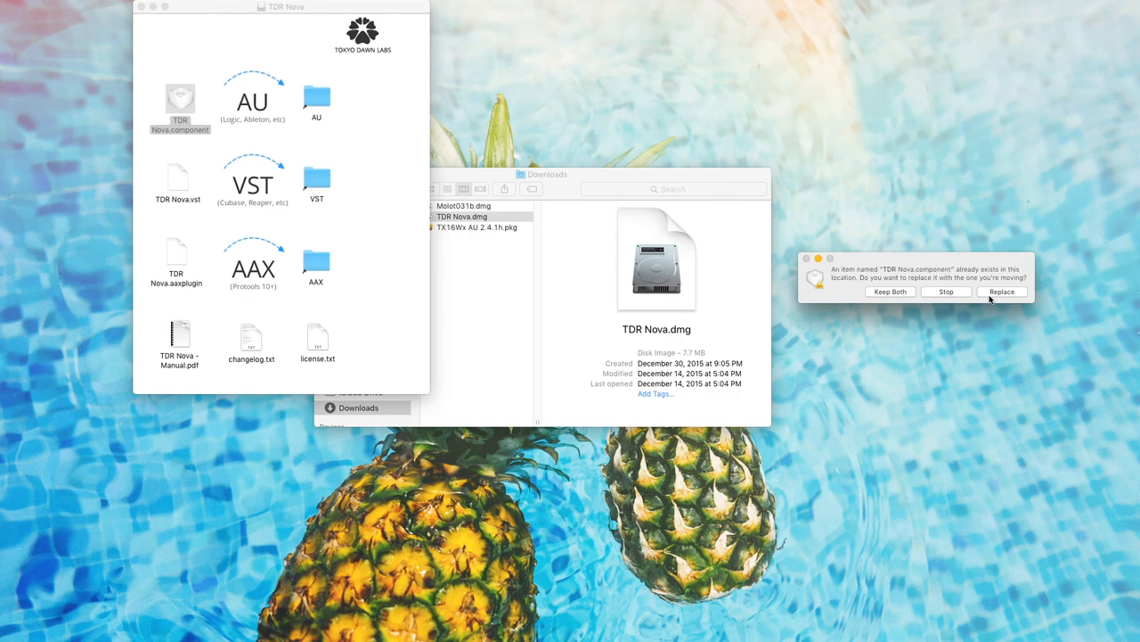
click(1002, 292)
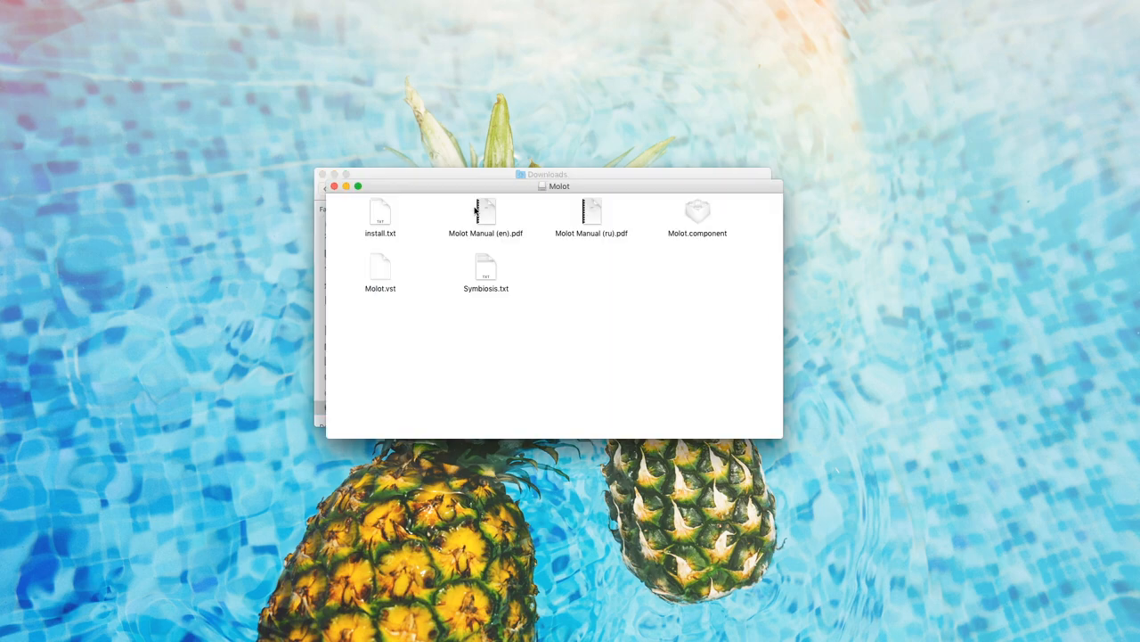
mouse_move(659, 229)
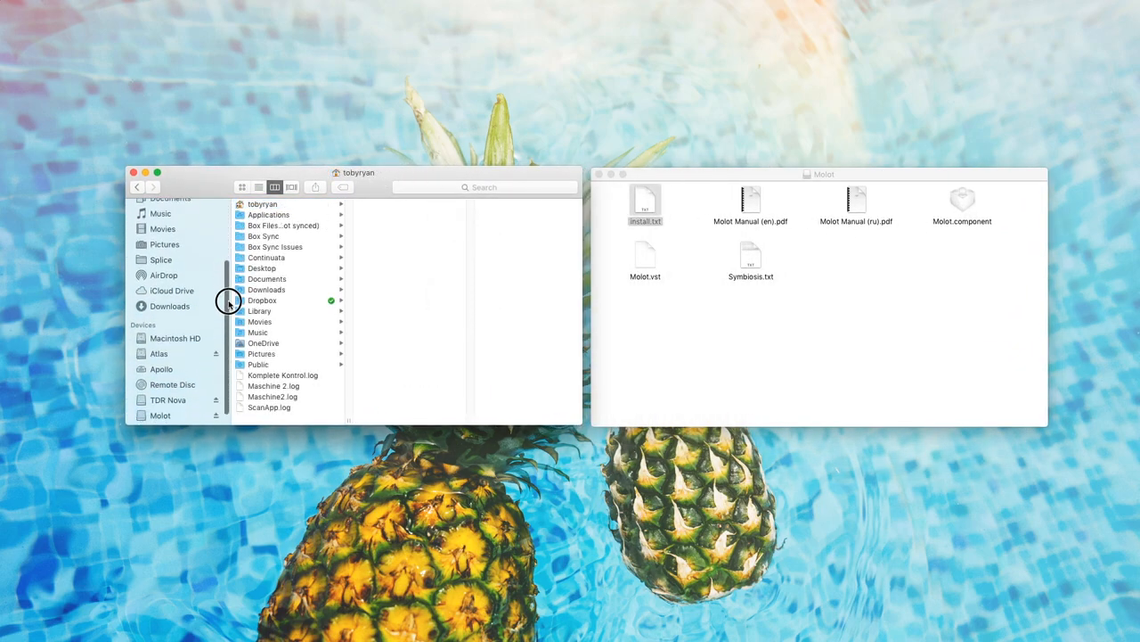
Navigate Macintosh HD > Library > Audio > Plug-Ins in the column view.
click(175, 324)
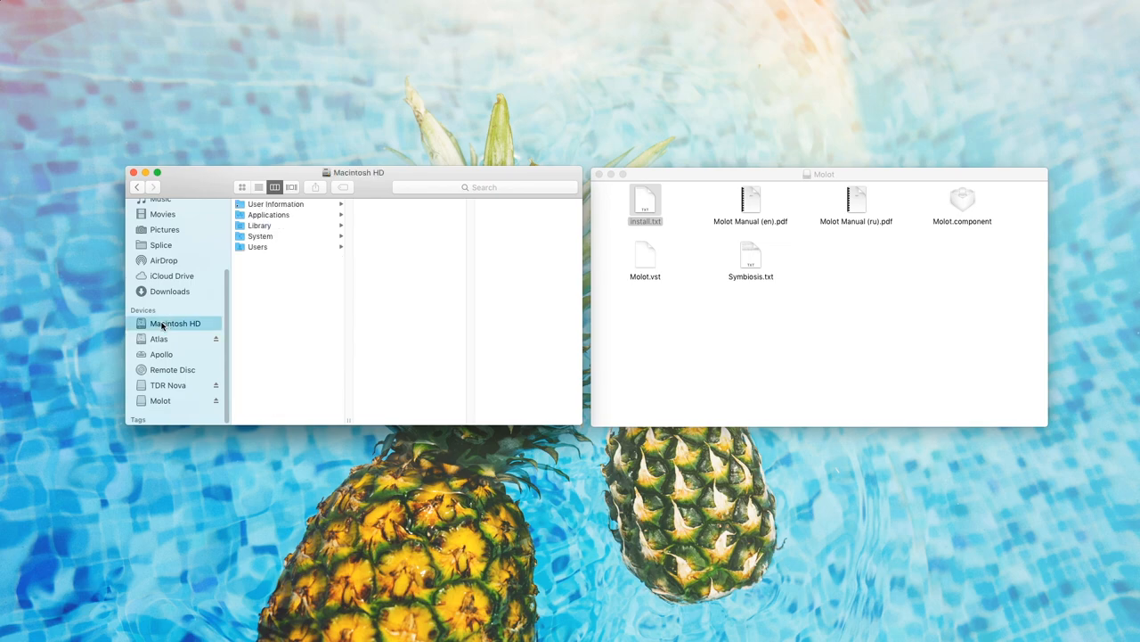
click(260, 224)
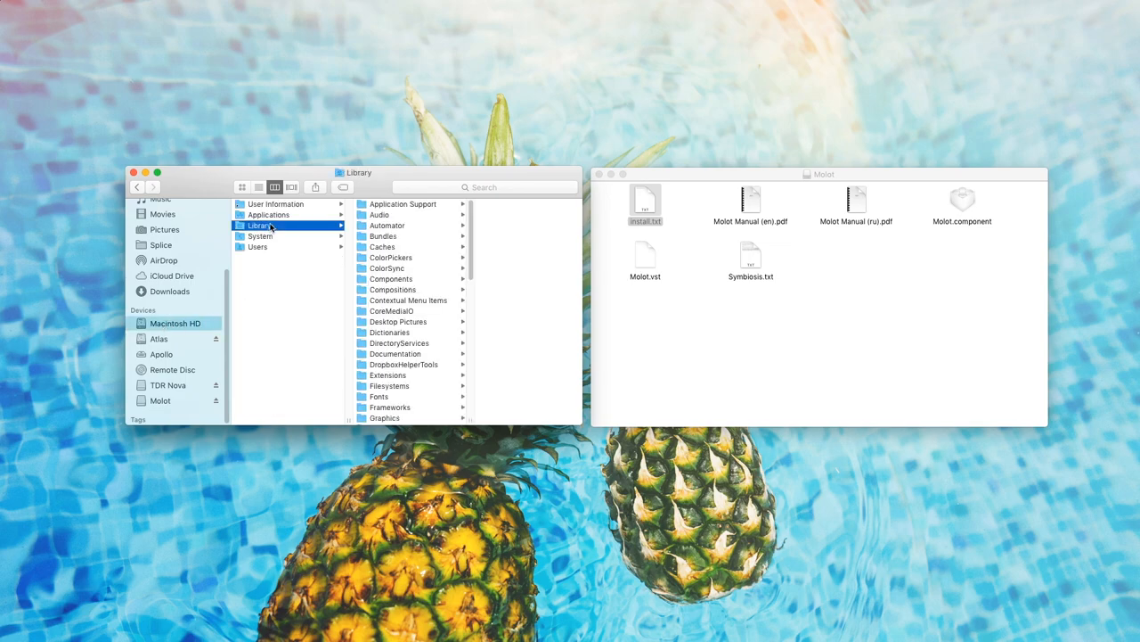
click(378, 214)
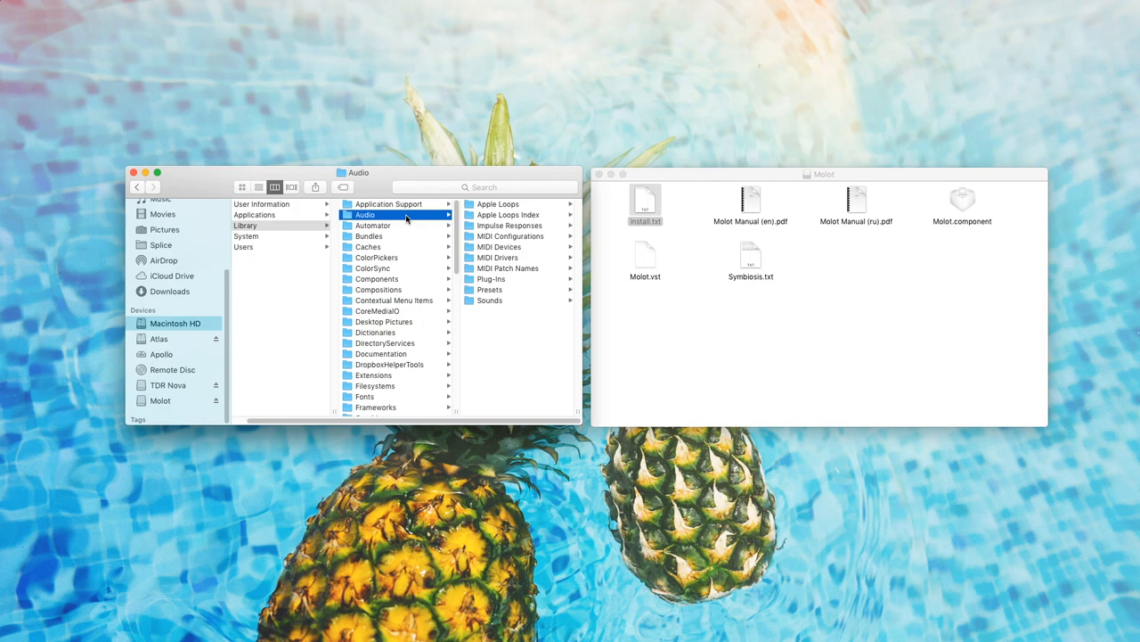
mouse_move(524, 282)
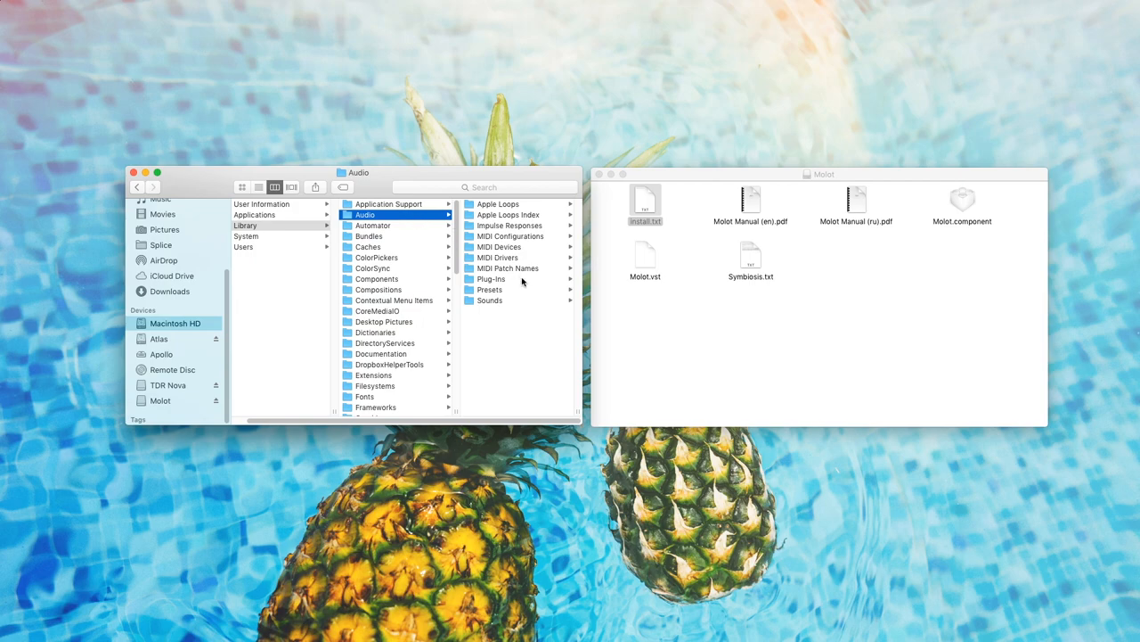
click(492, 278)
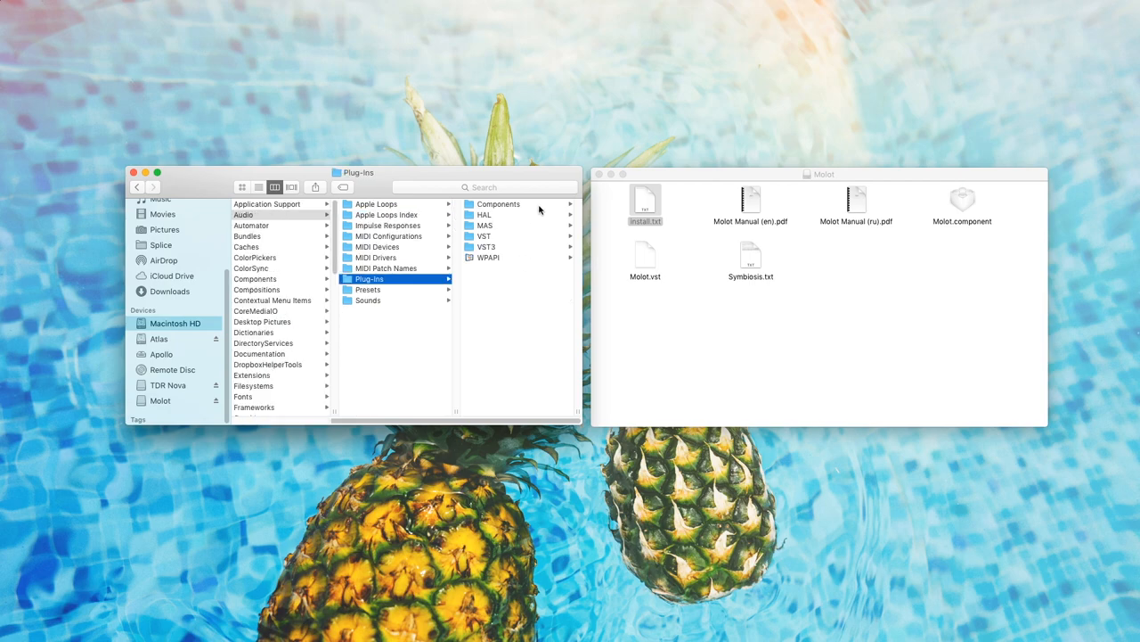
mouse_move(533, 230)
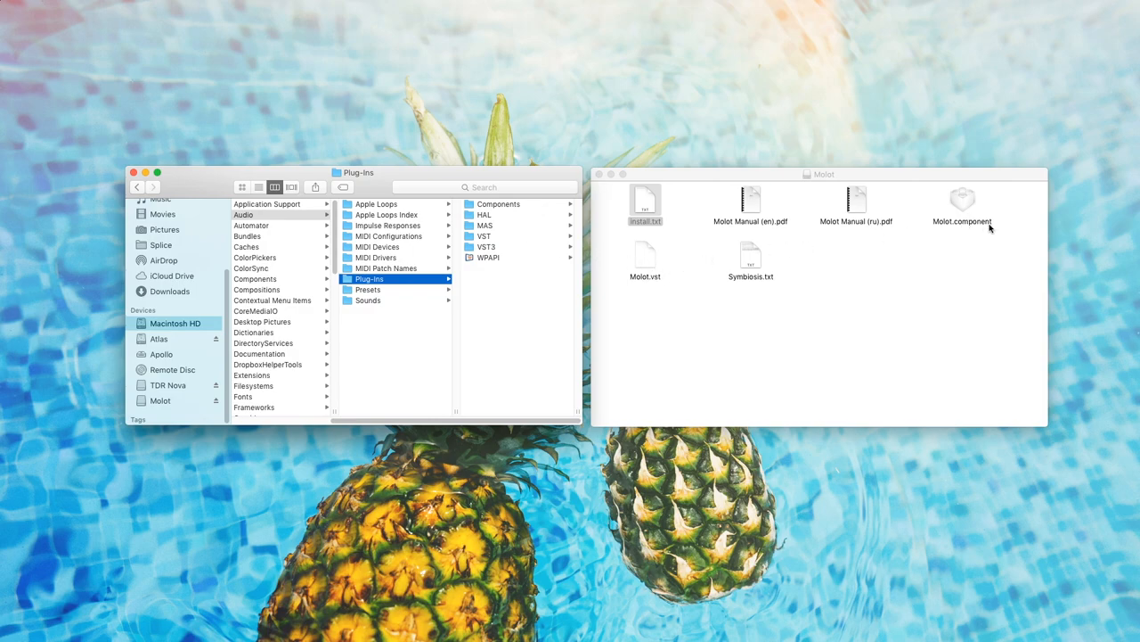
Copy Molot.component into the Components plug-in folder, confirming the 'already exists' alert.
click(499, 203)
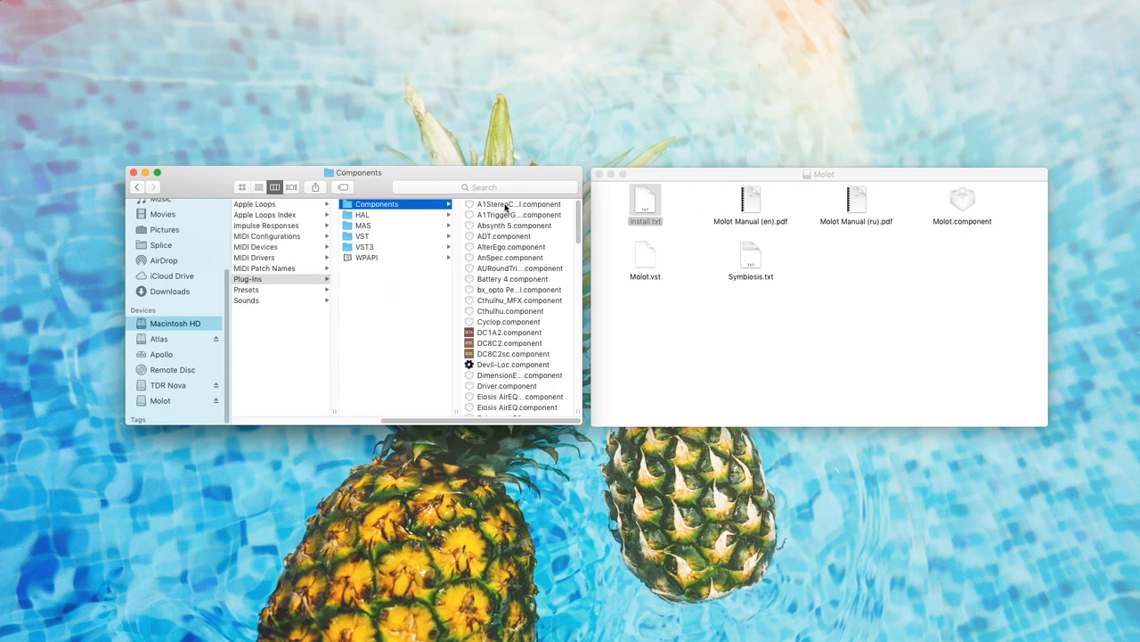
click(962, 205)
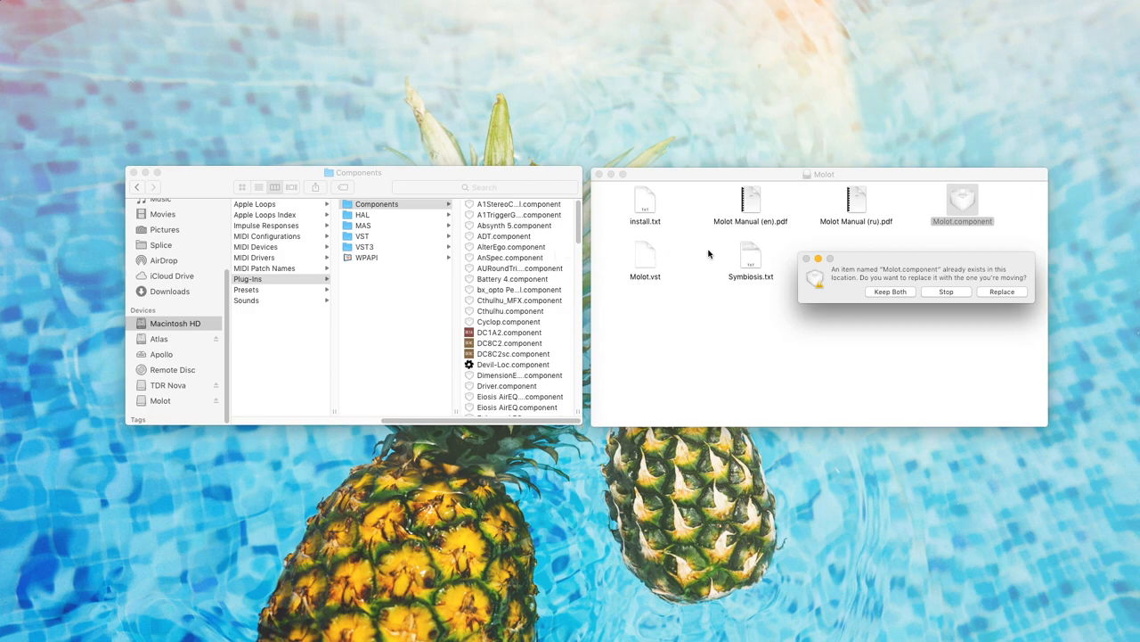
click(1002, 292)
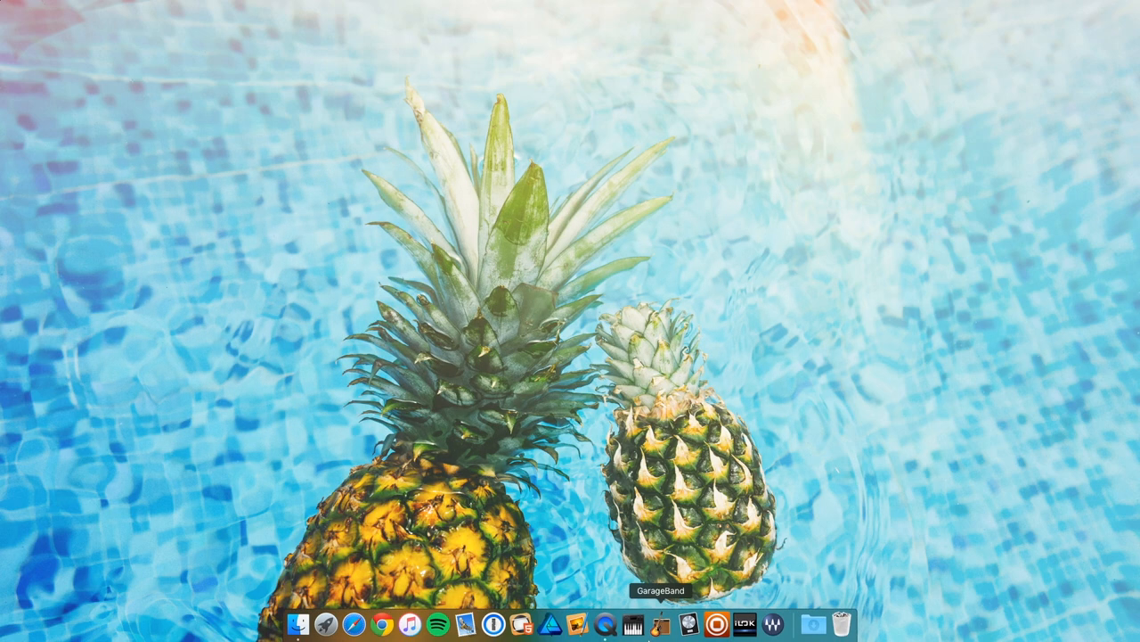
Launch GarageBand with a new Empty Project and show the Classic Electric Piano track's Smart Controls.
click(654, 624)
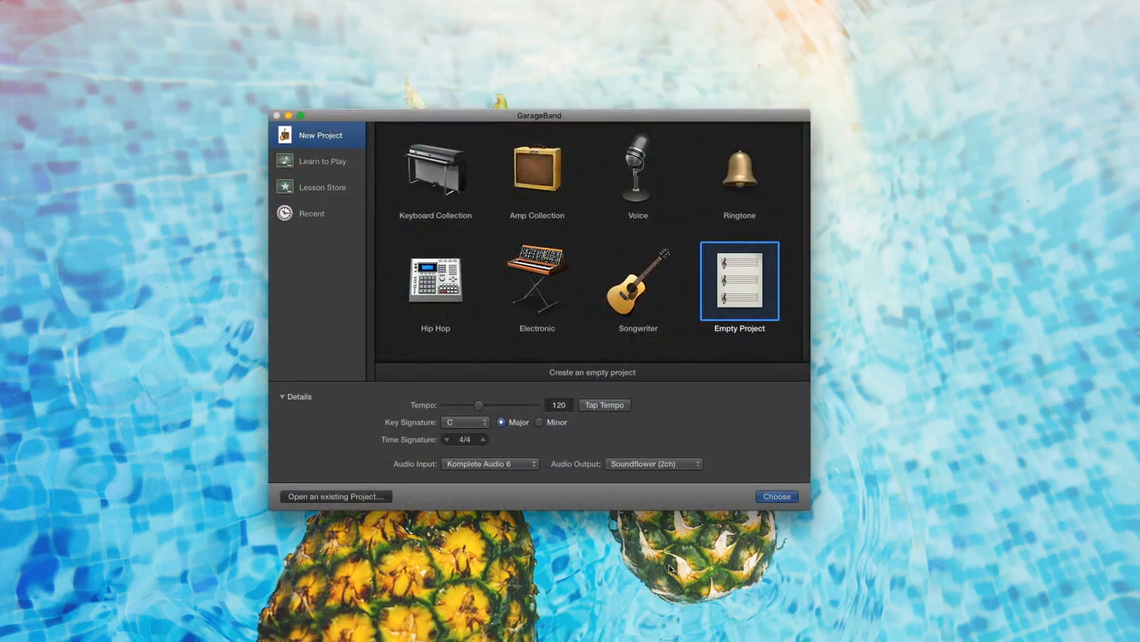
click(777, 495)
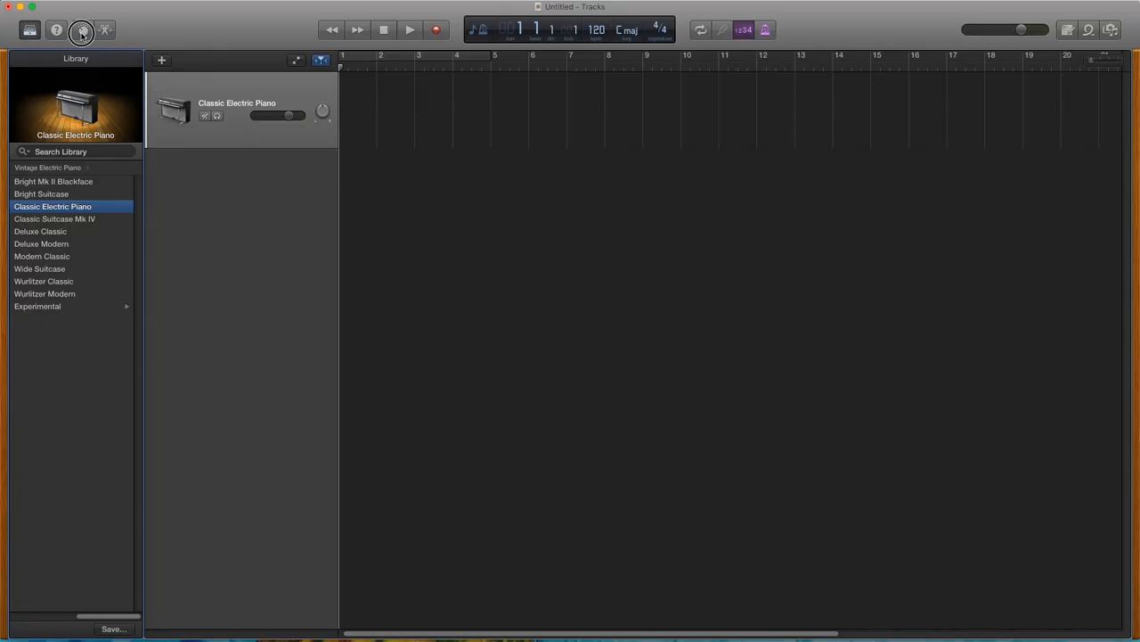
click(82, 29)
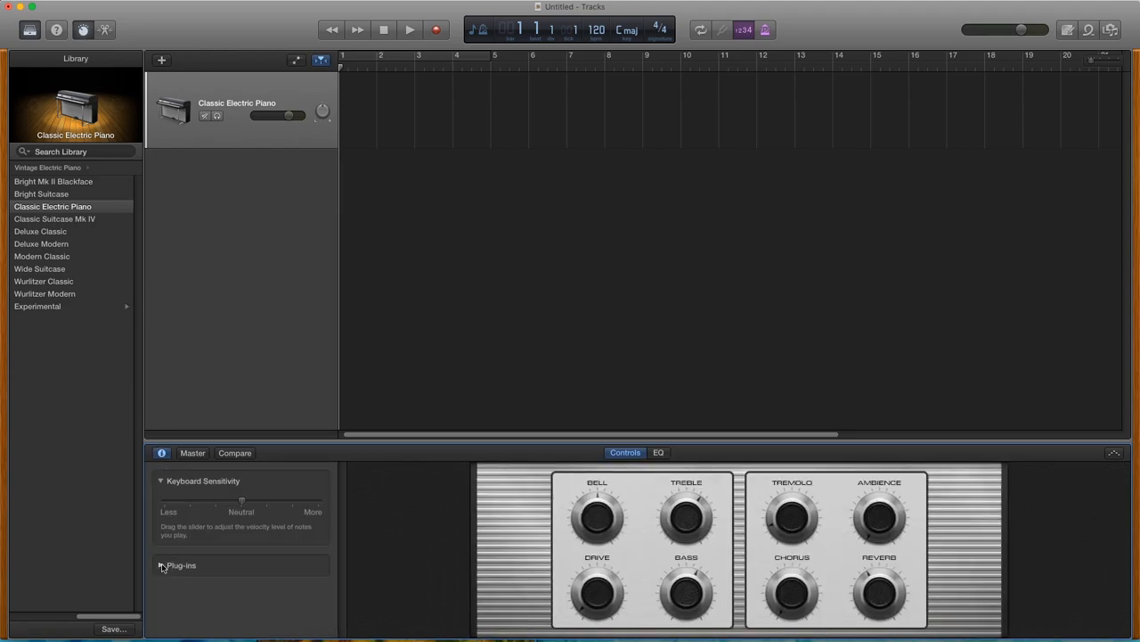
Replace the electric piano with CWITEC's TX16Wx Software Sampler (Stereo) from the AU Instruments list.
click(163, 565)
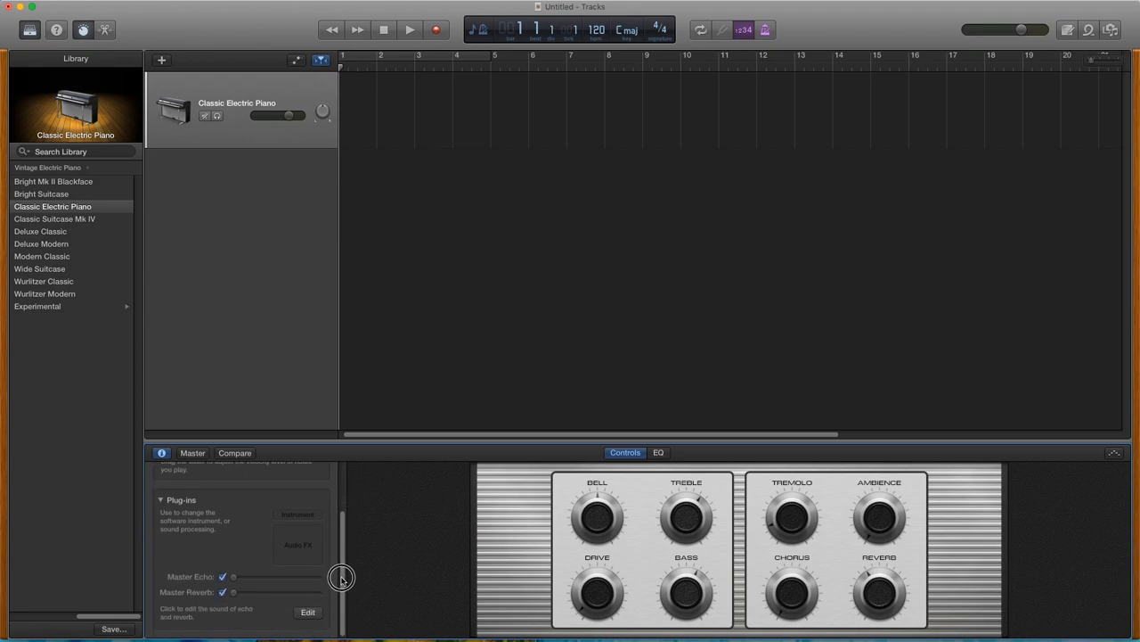
click(298, 513)
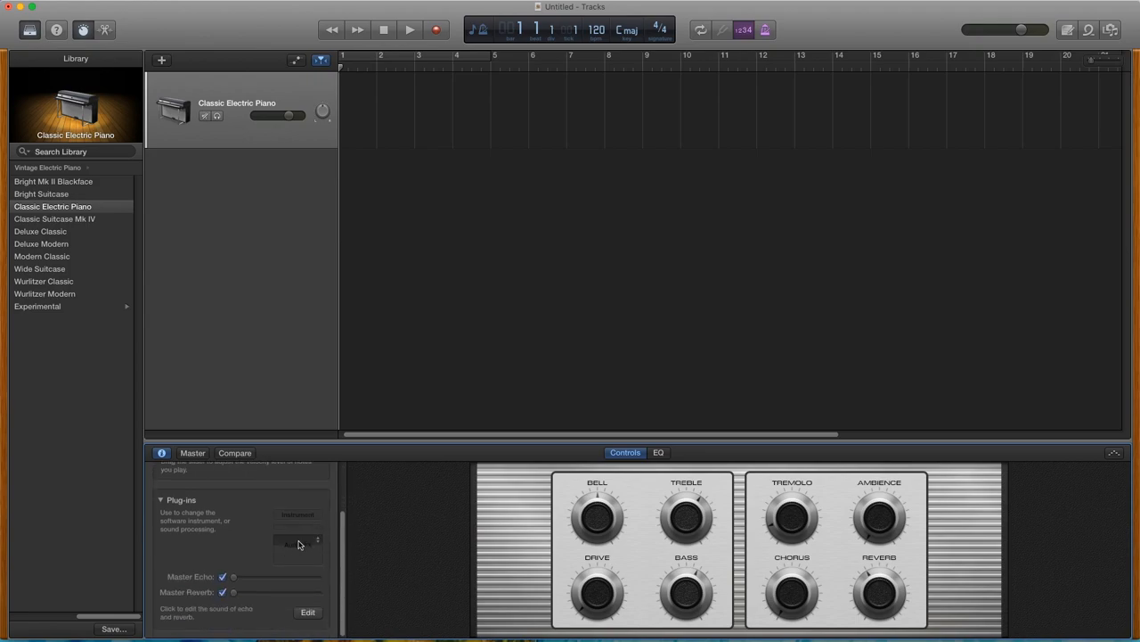
click(296, 544)
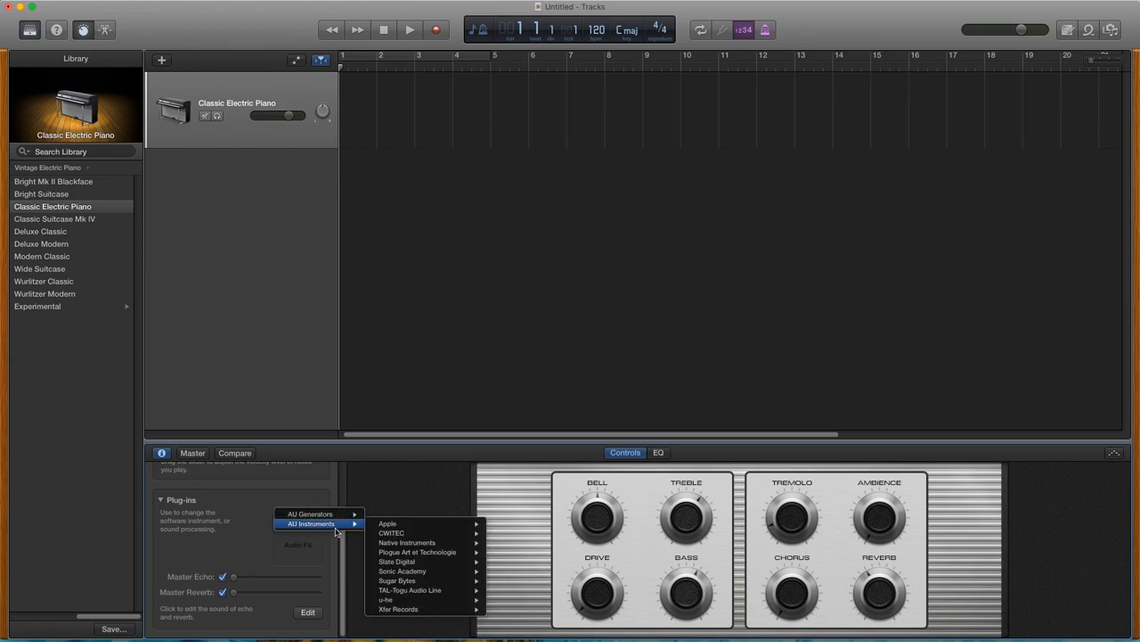
mouse_move(390, 531)
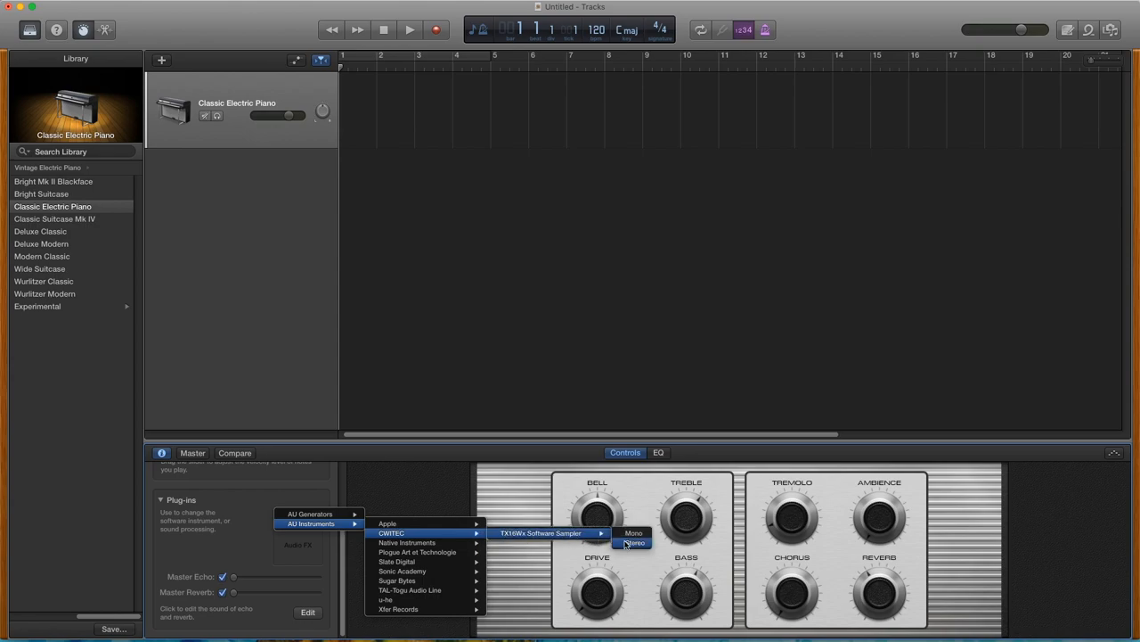
click(632, 542)
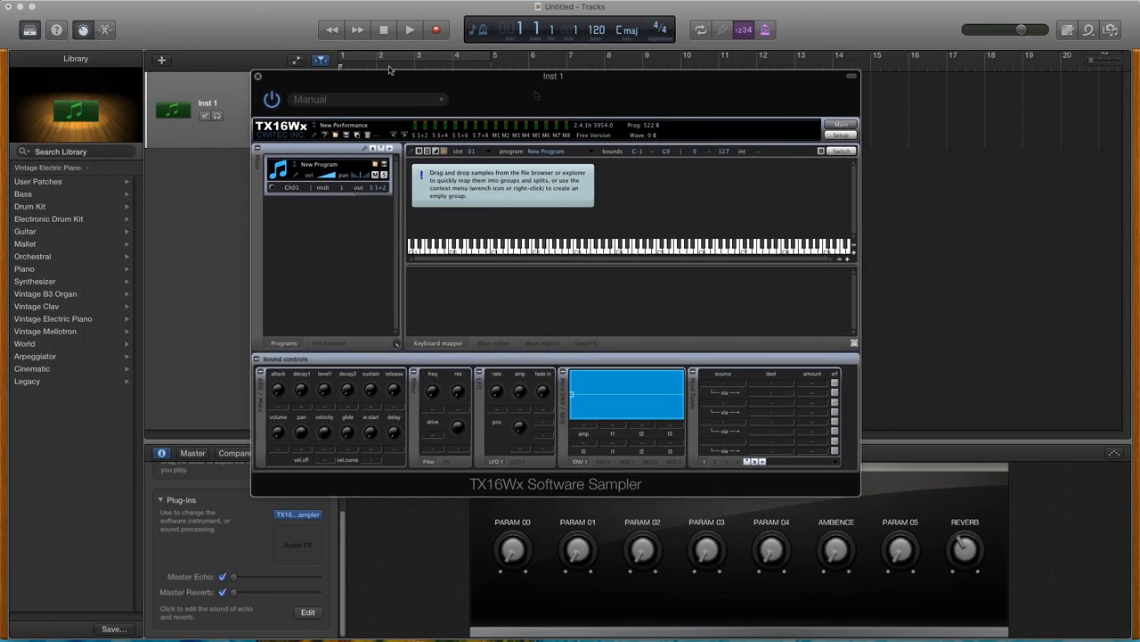
click(256, 75)
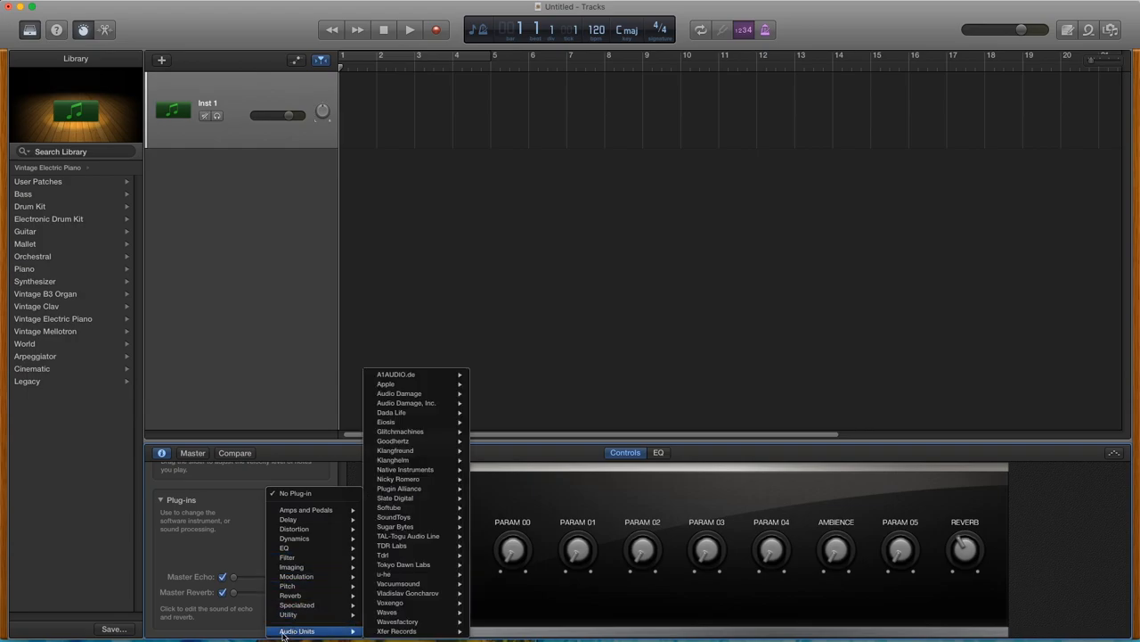
mouse_move(396, 631)
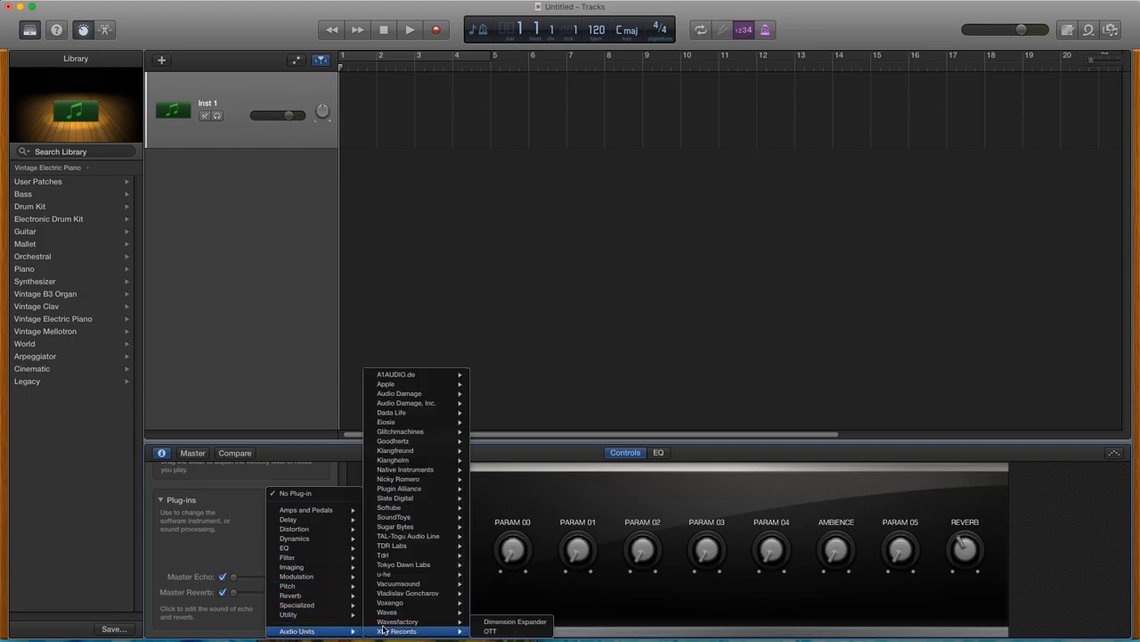
mouse_move(403, 563)
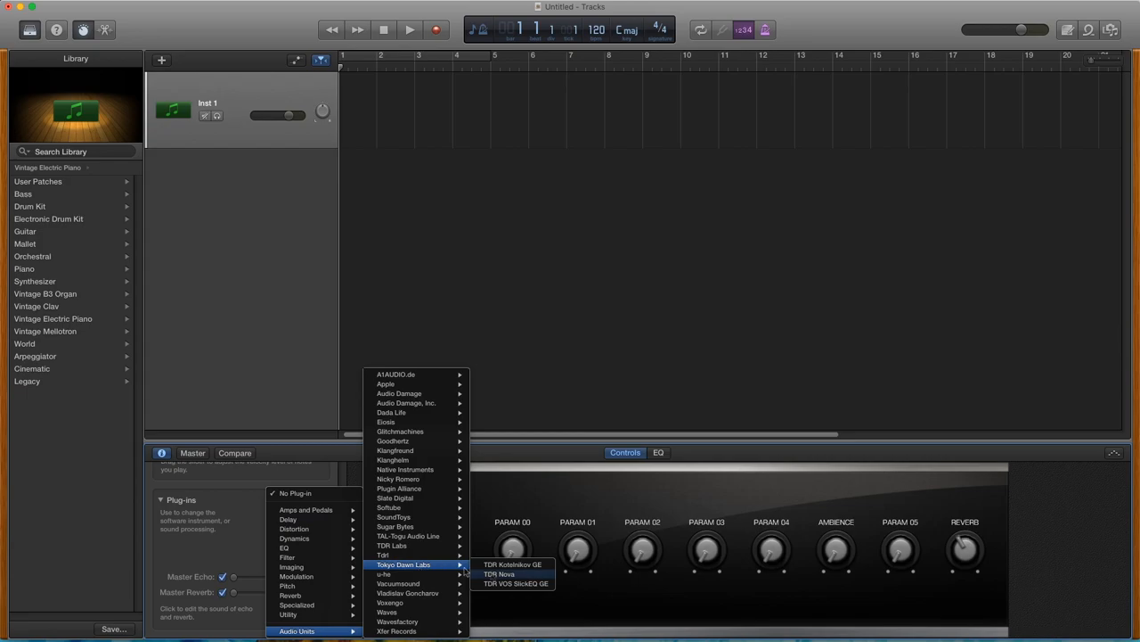
Load Tokyo Dawn Labs' TDR Nova in an empty effect slot and reshape its EQ curve.
click(499, 574)
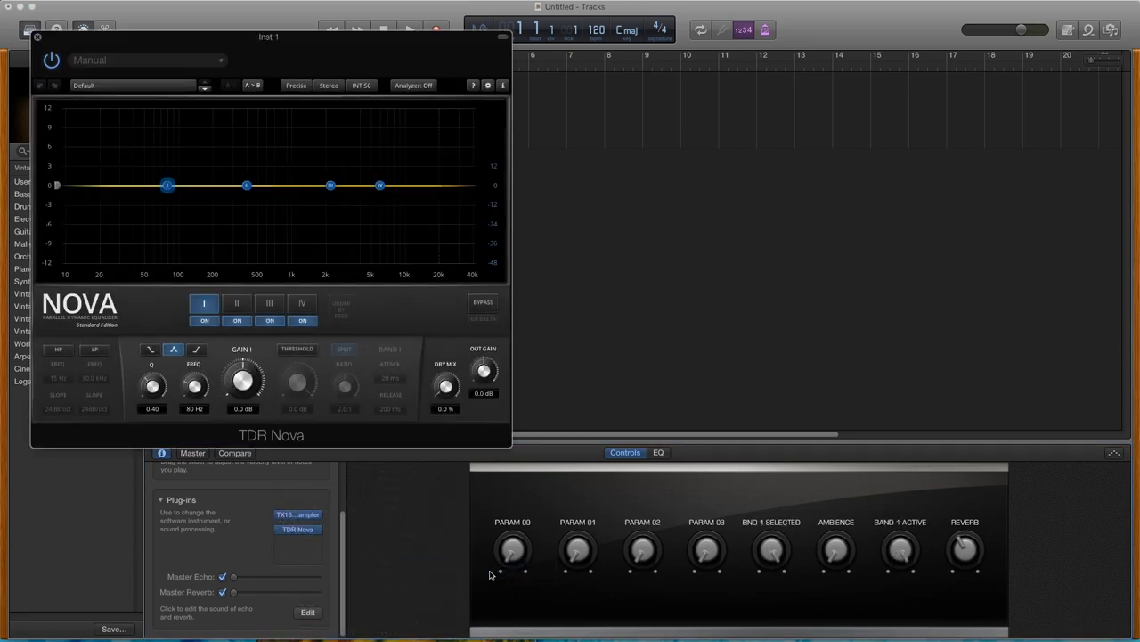
click(205, 86)
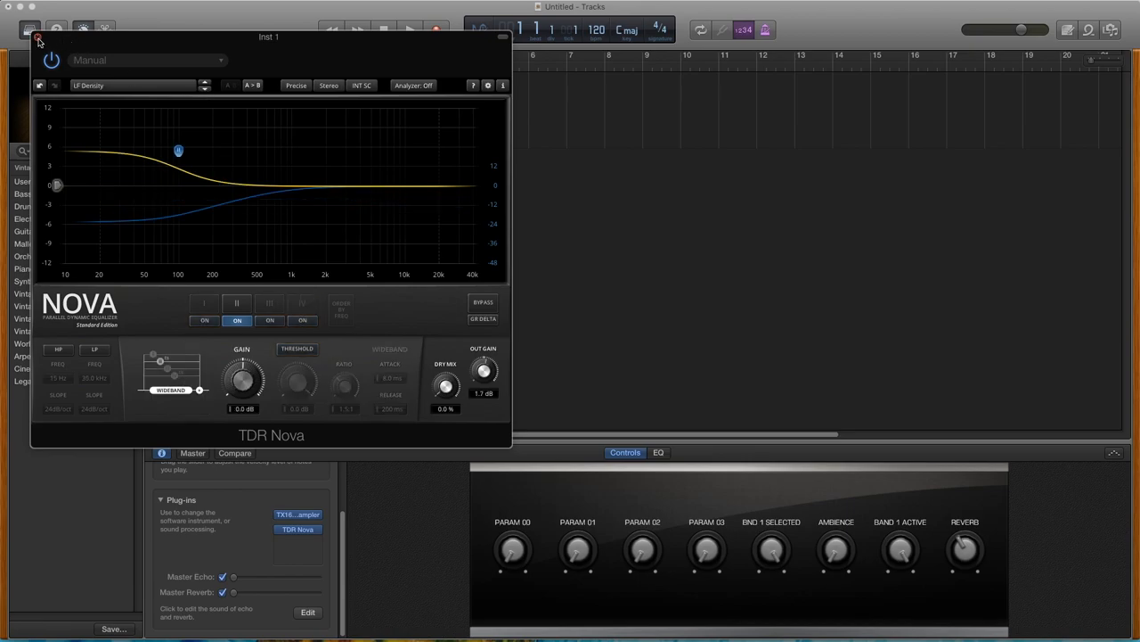
click(40, 42)
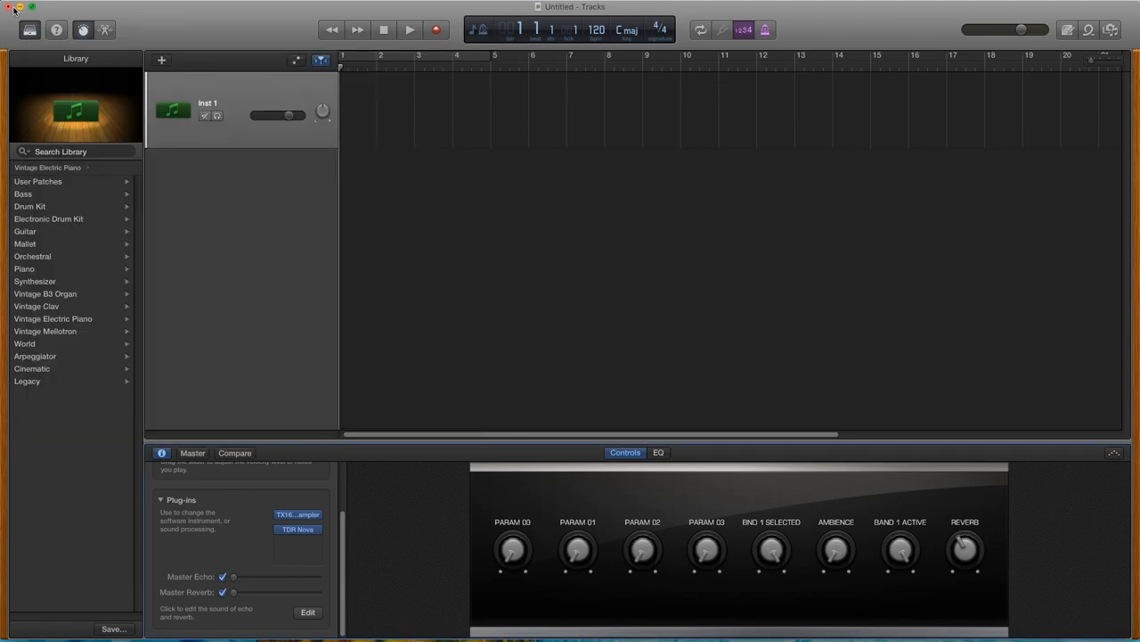
Quit GarageBand and choose Restart… from the Apple menu so the confirmation prompt appears.
click(7, 8)
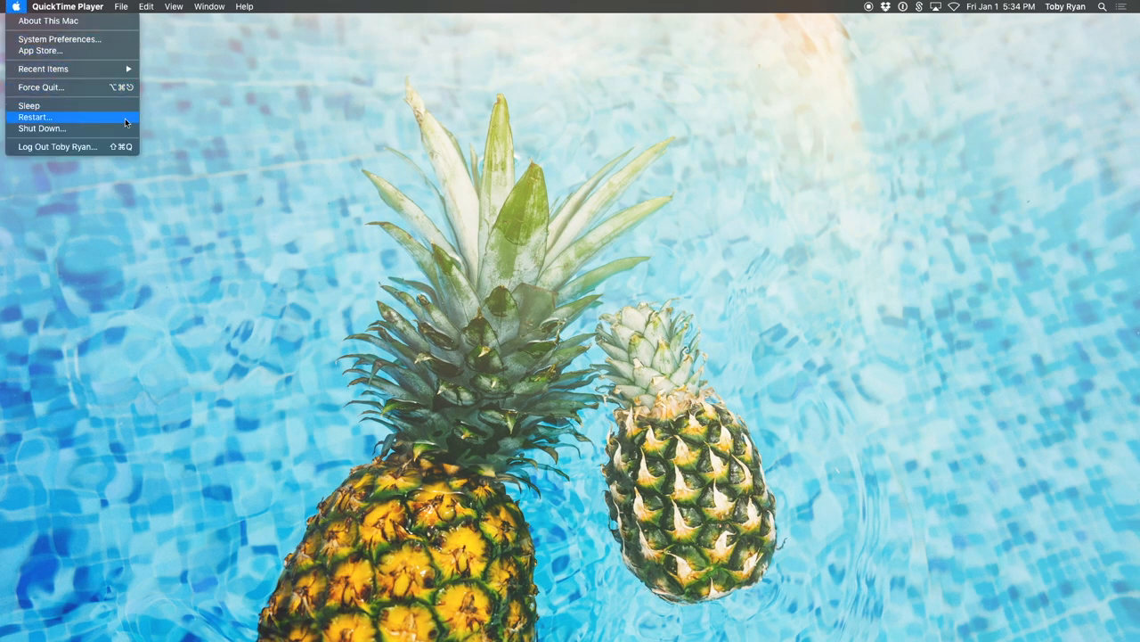
click(35, 118)
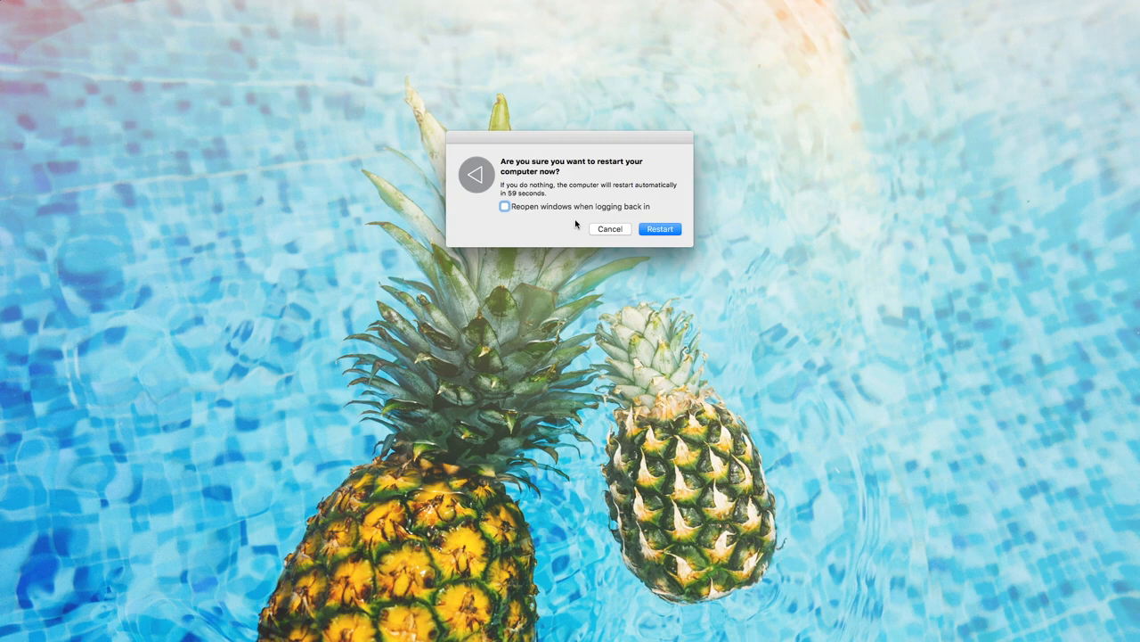